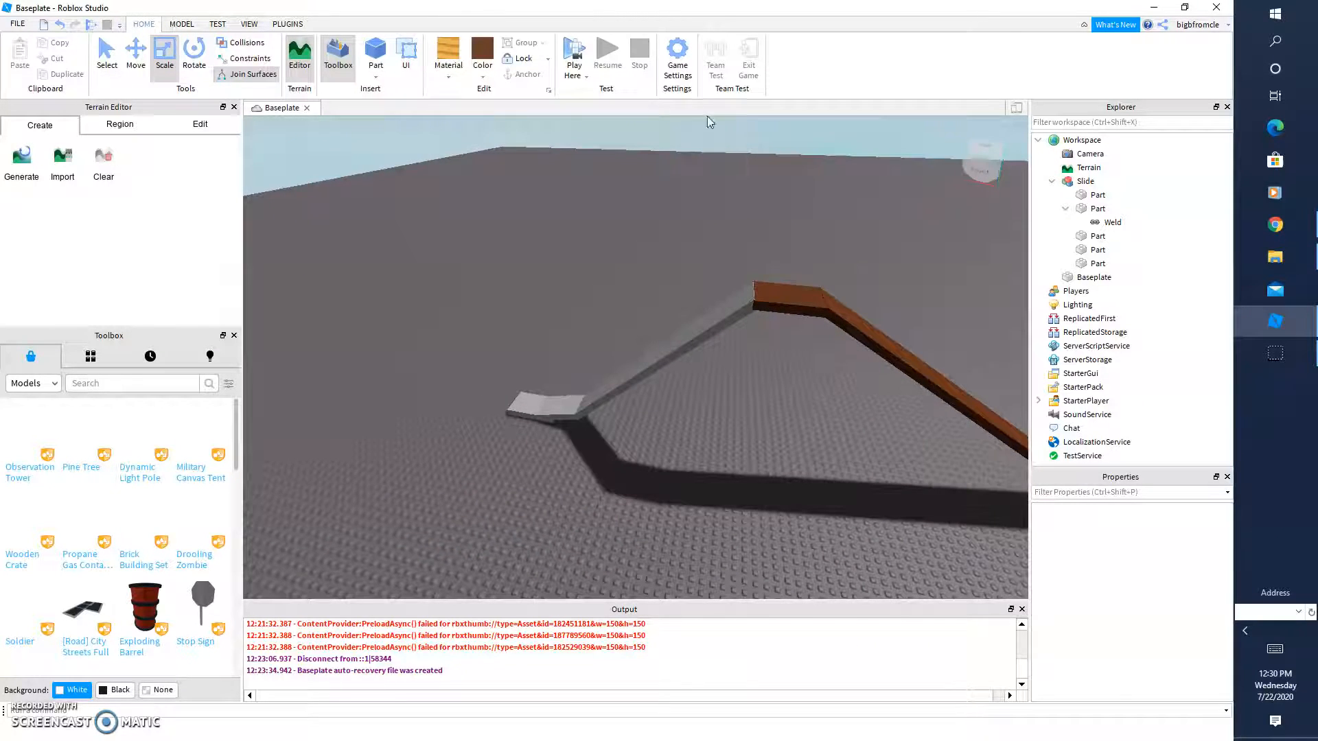
Select the Slide model, then narrow down to its third Part, the long sloped ramp.
click(622, 315)
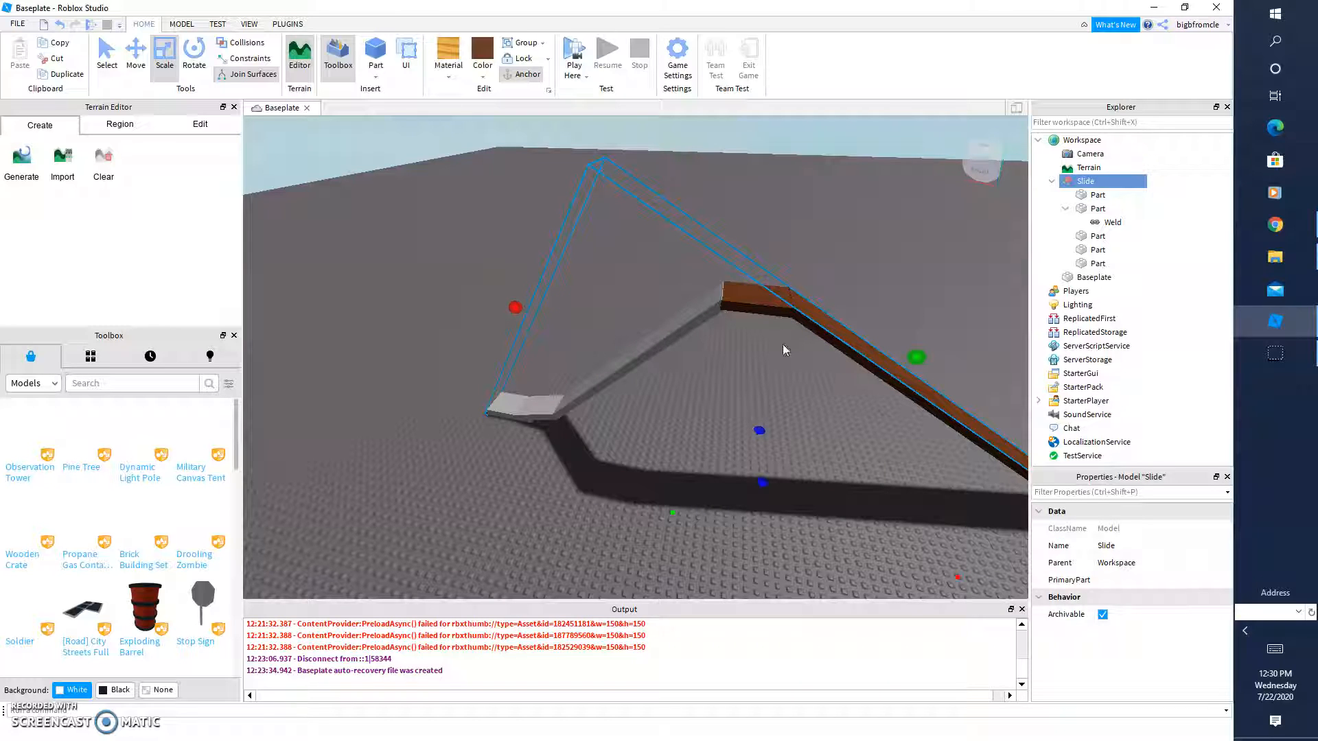
mouse_move(714, 335)
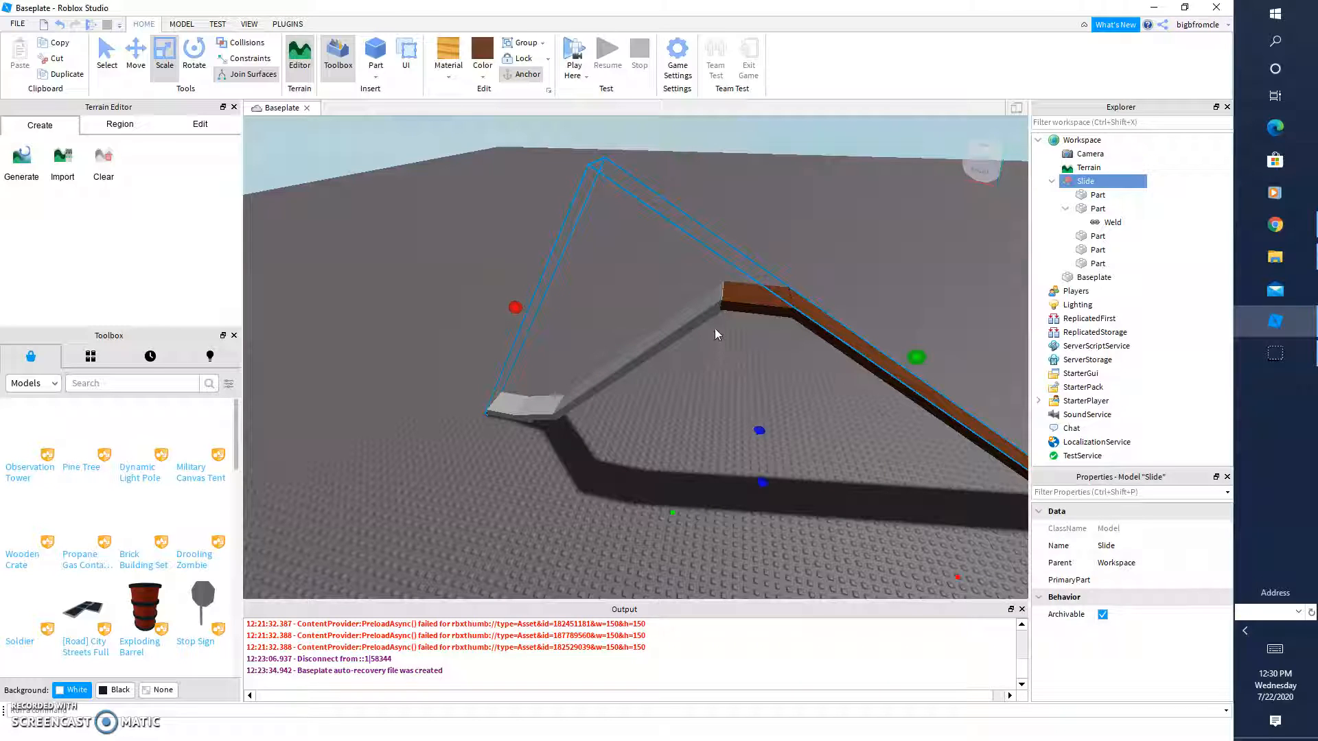
mouse_move(643, 361)
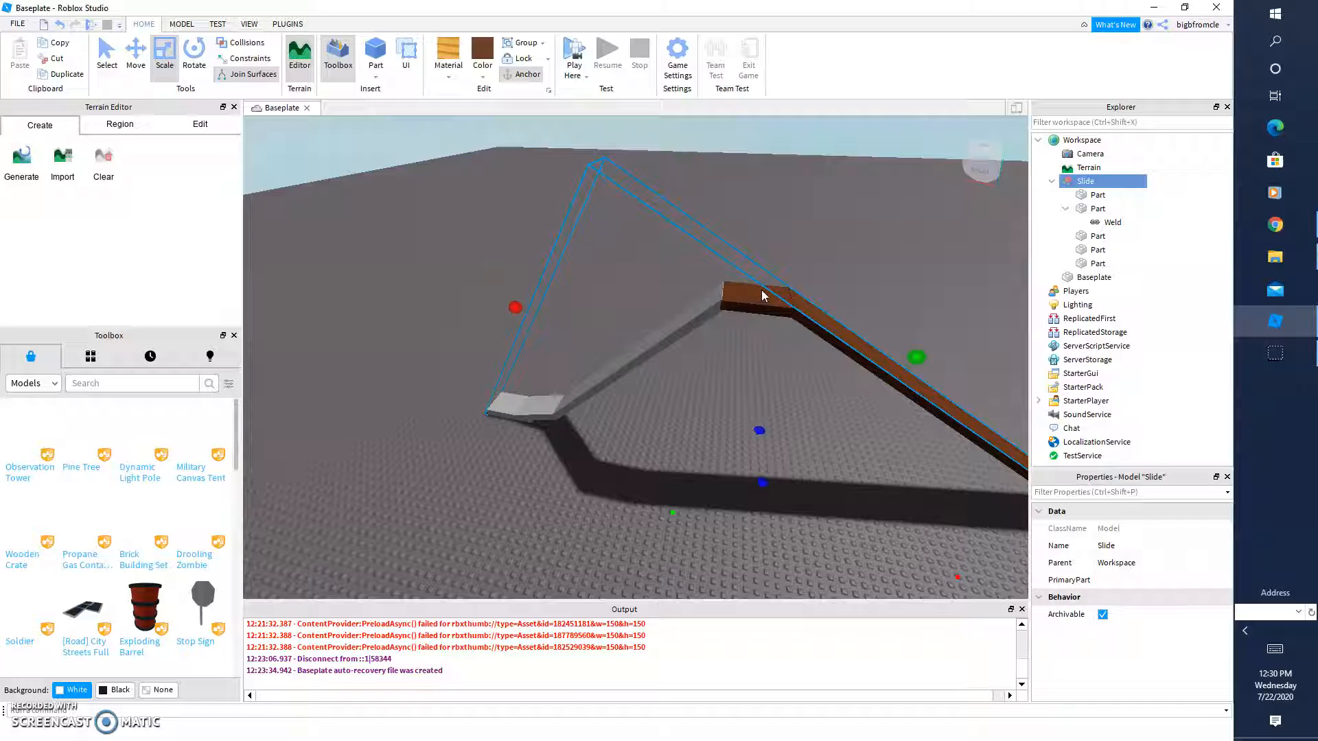
click(1098, 209)
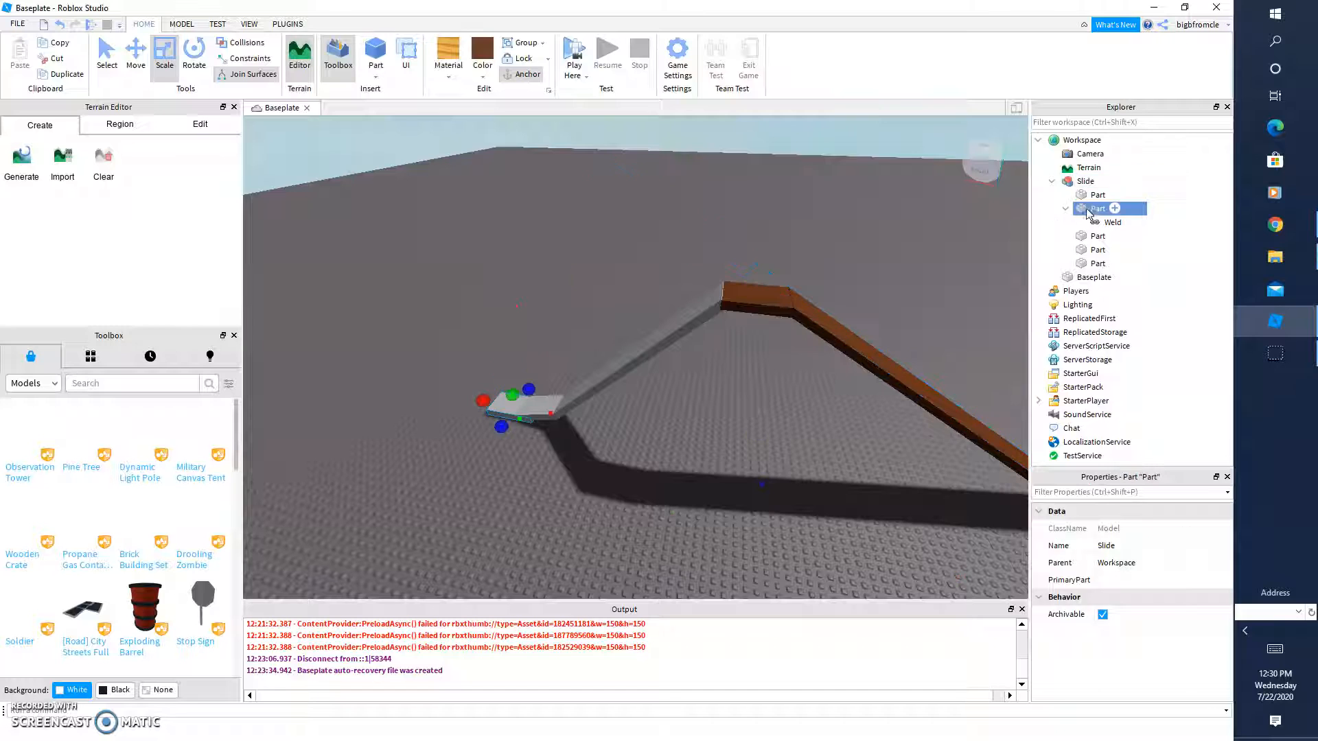
click(1098, 193)
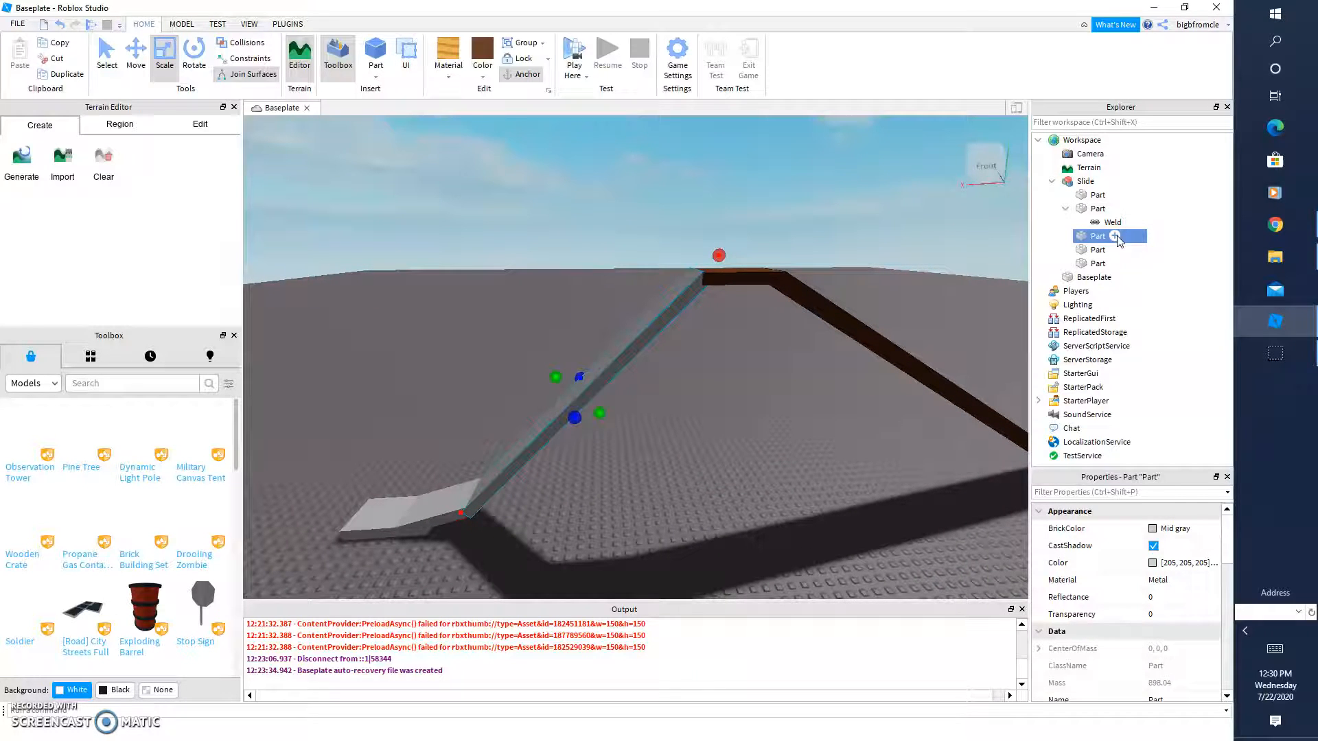
Insert a new Script into the ramp part via the Insert Object list.
click(1116, 237)
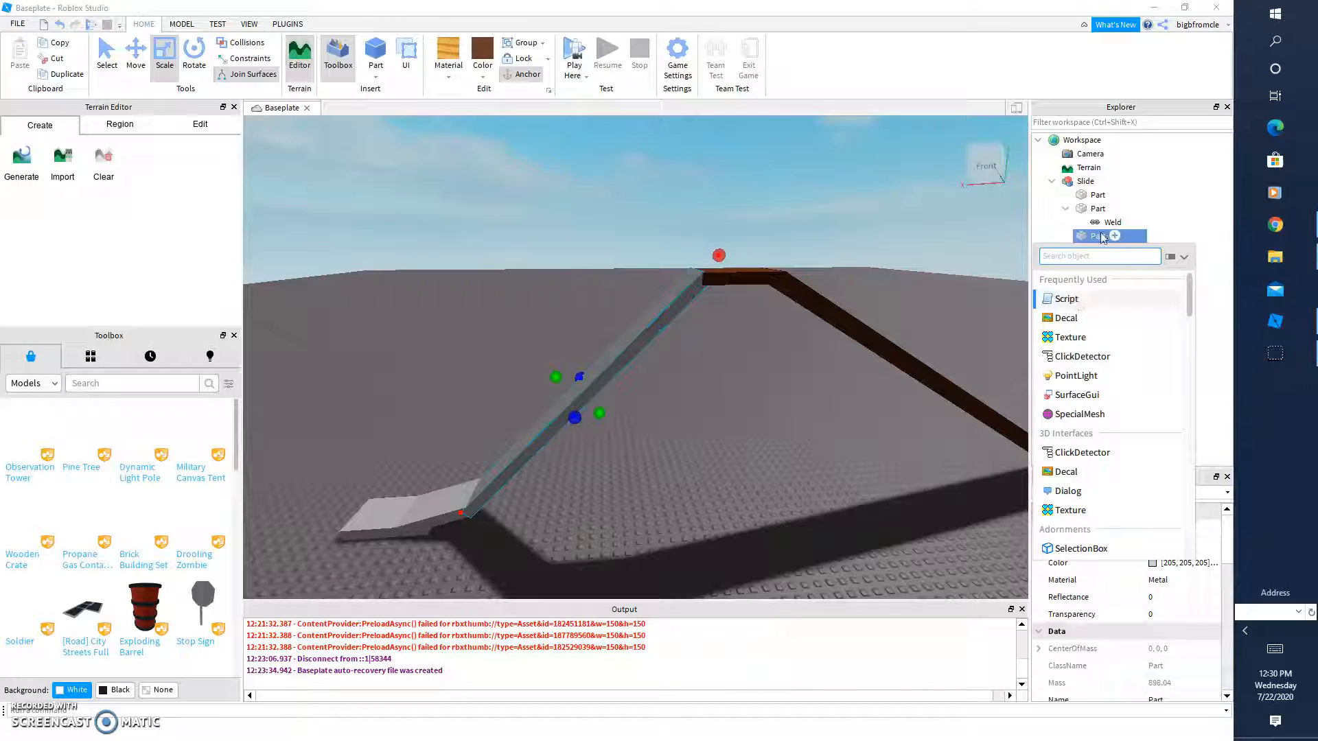
click(1069, 297)
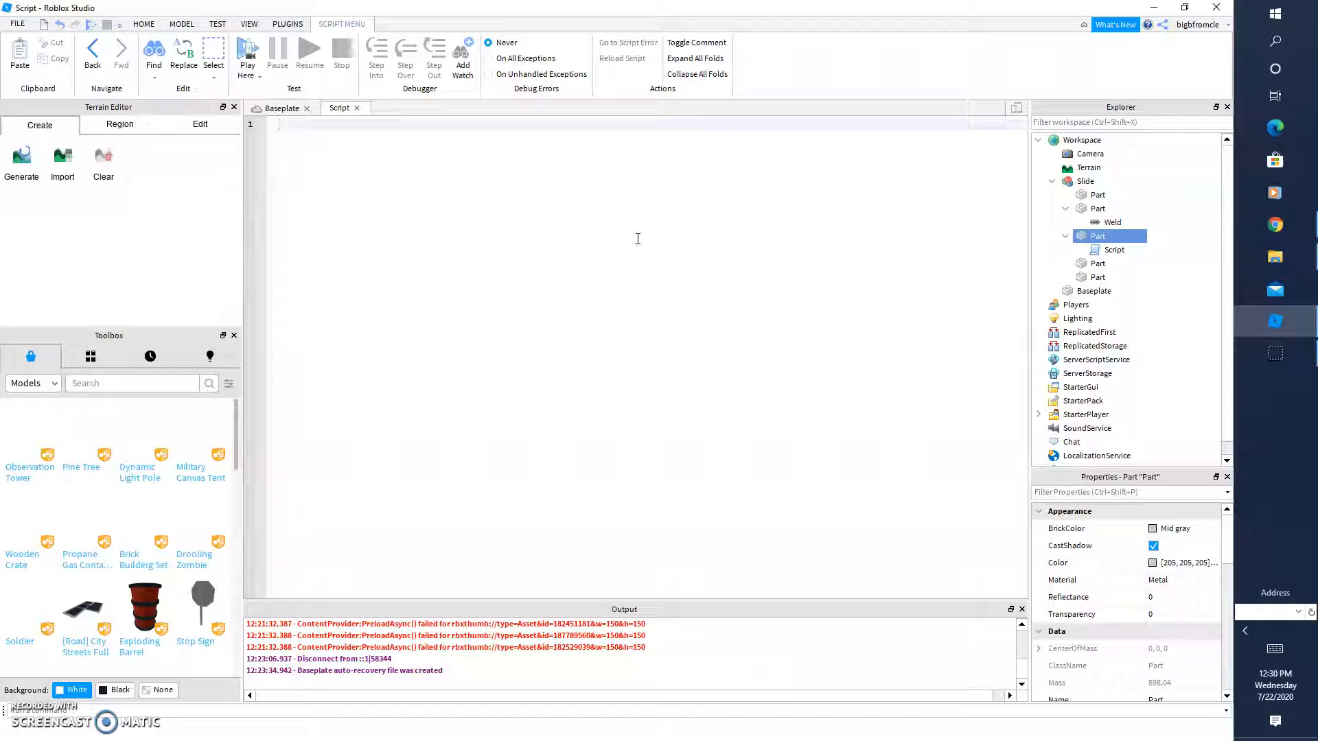
Write line 1: script.Parent.Touched:Connect(function(hit).
text(script)
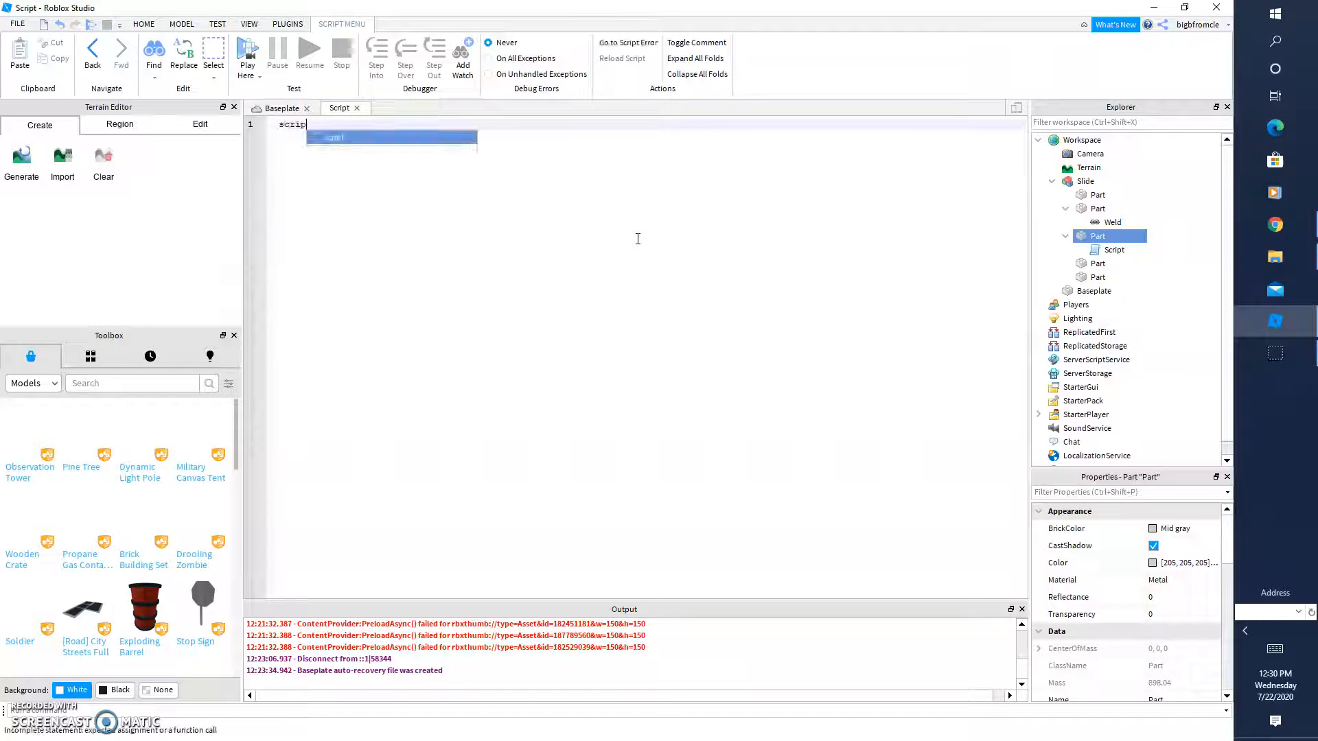
text(.Paren)
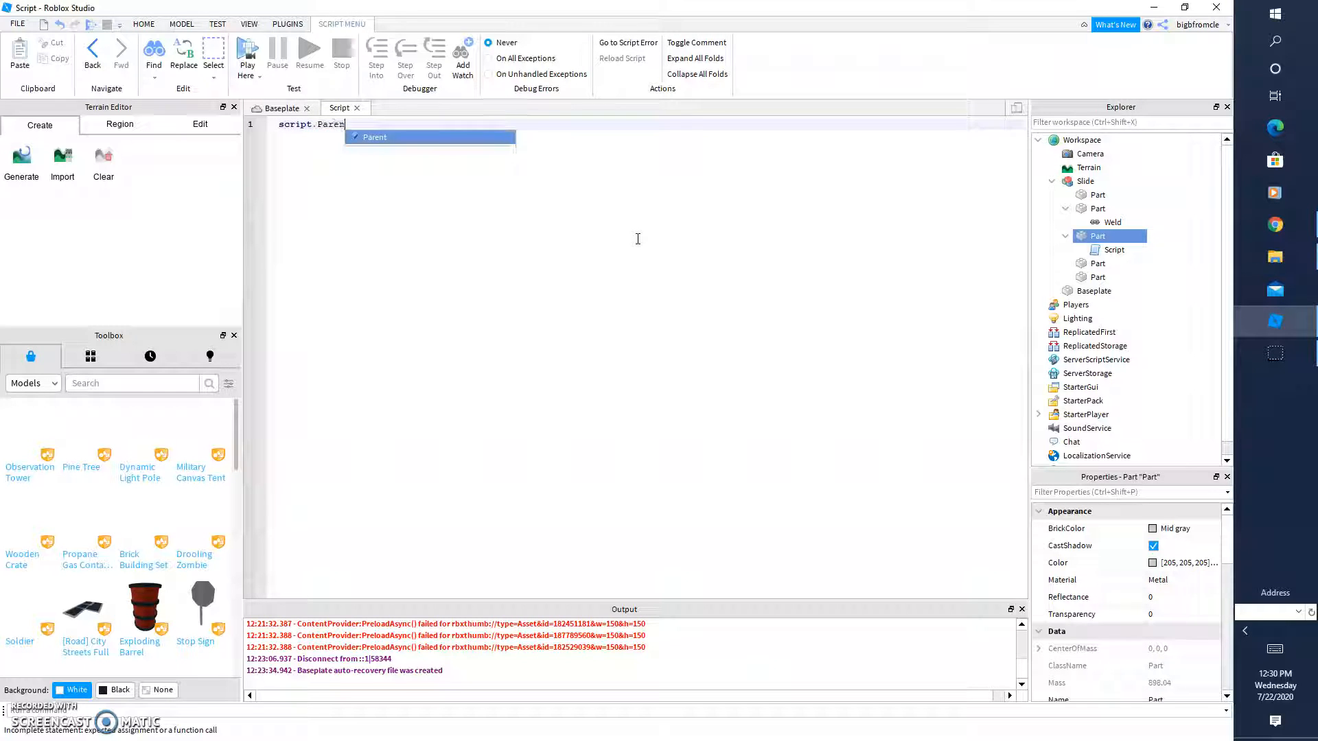
text(.Touched)
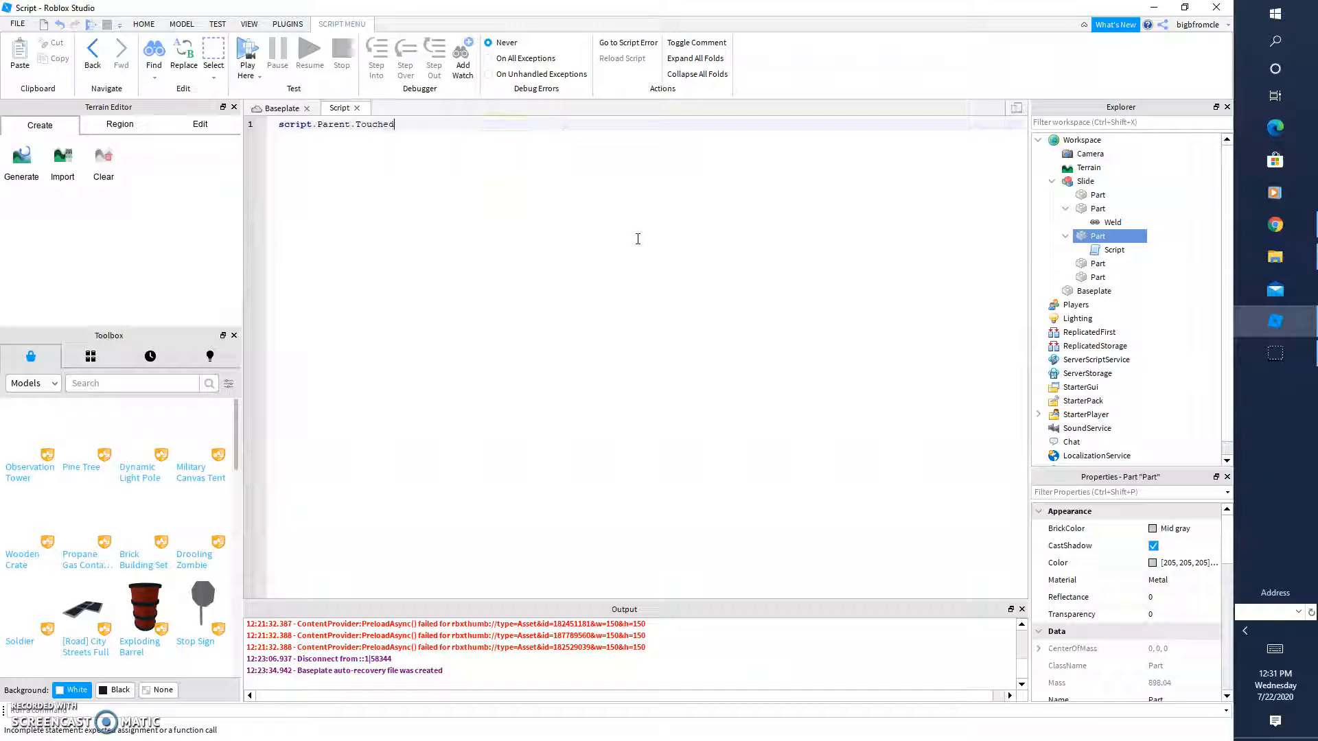
text(:Connect)
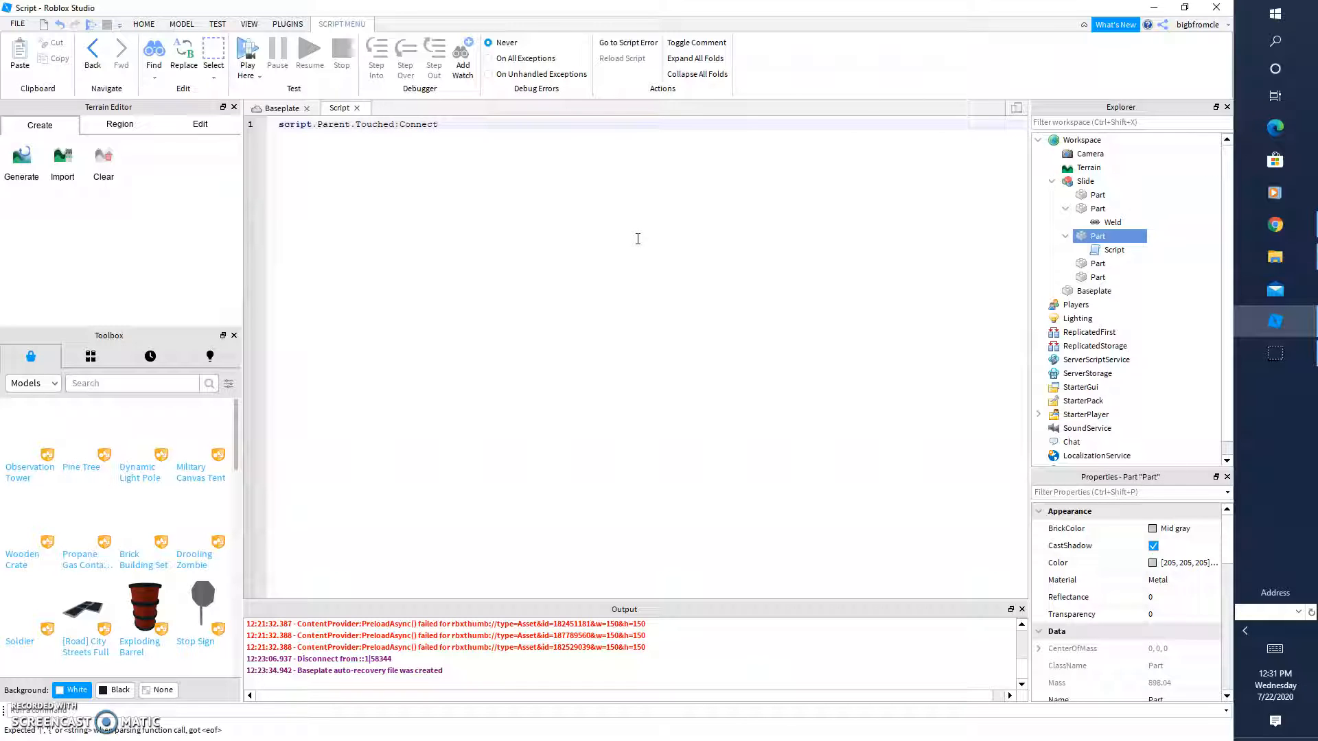
text(()
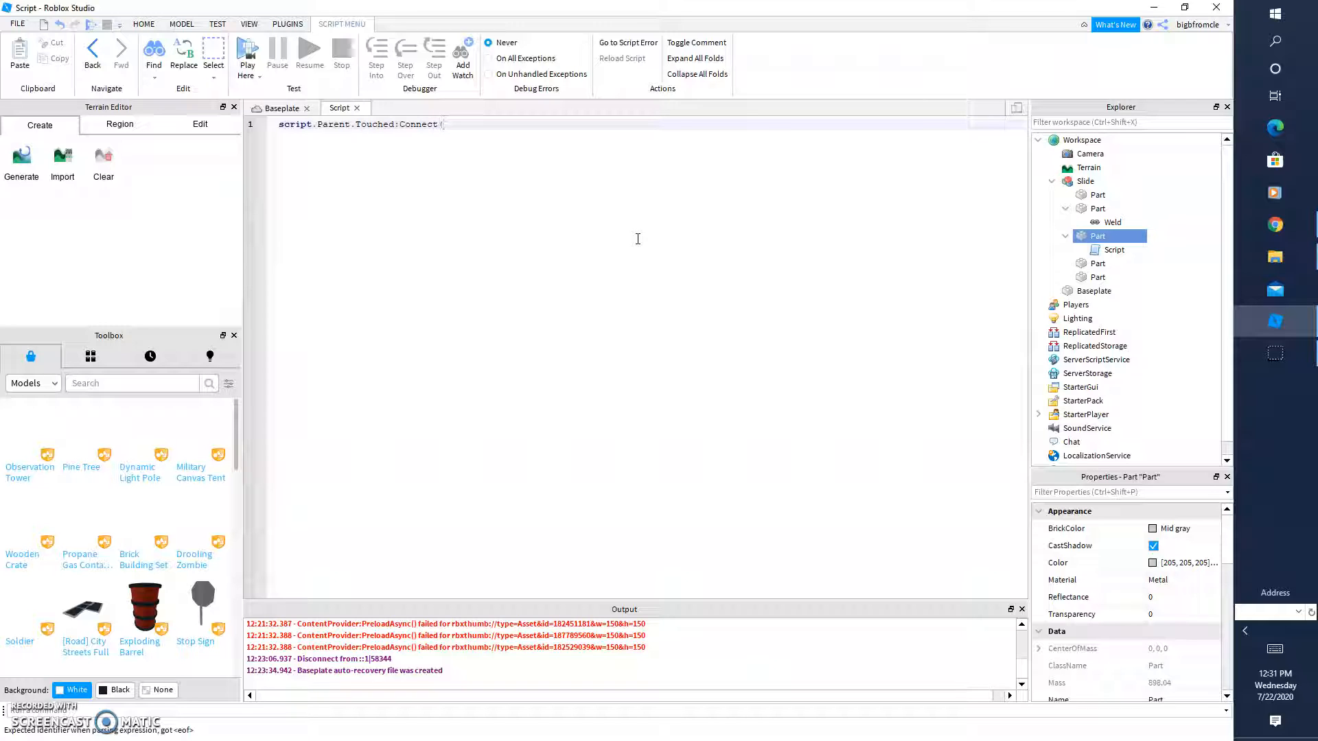
text(function()
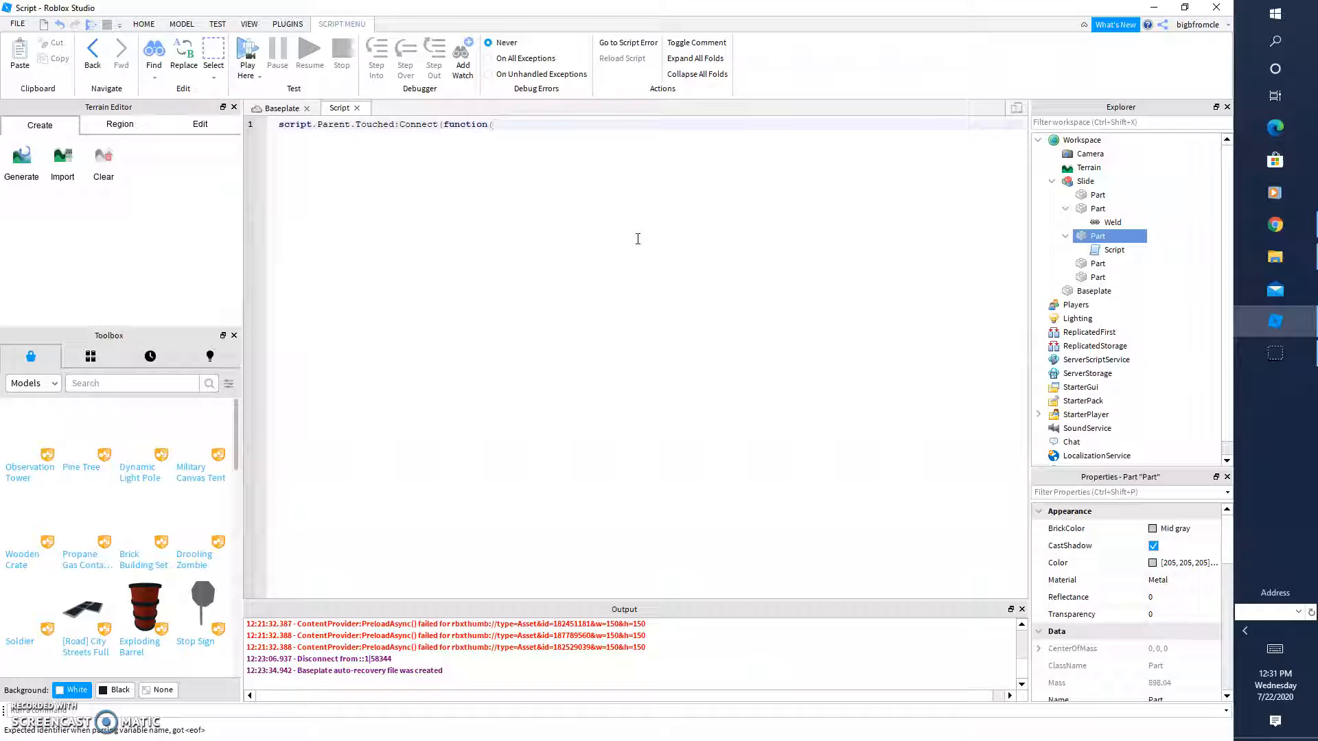
text(hit)
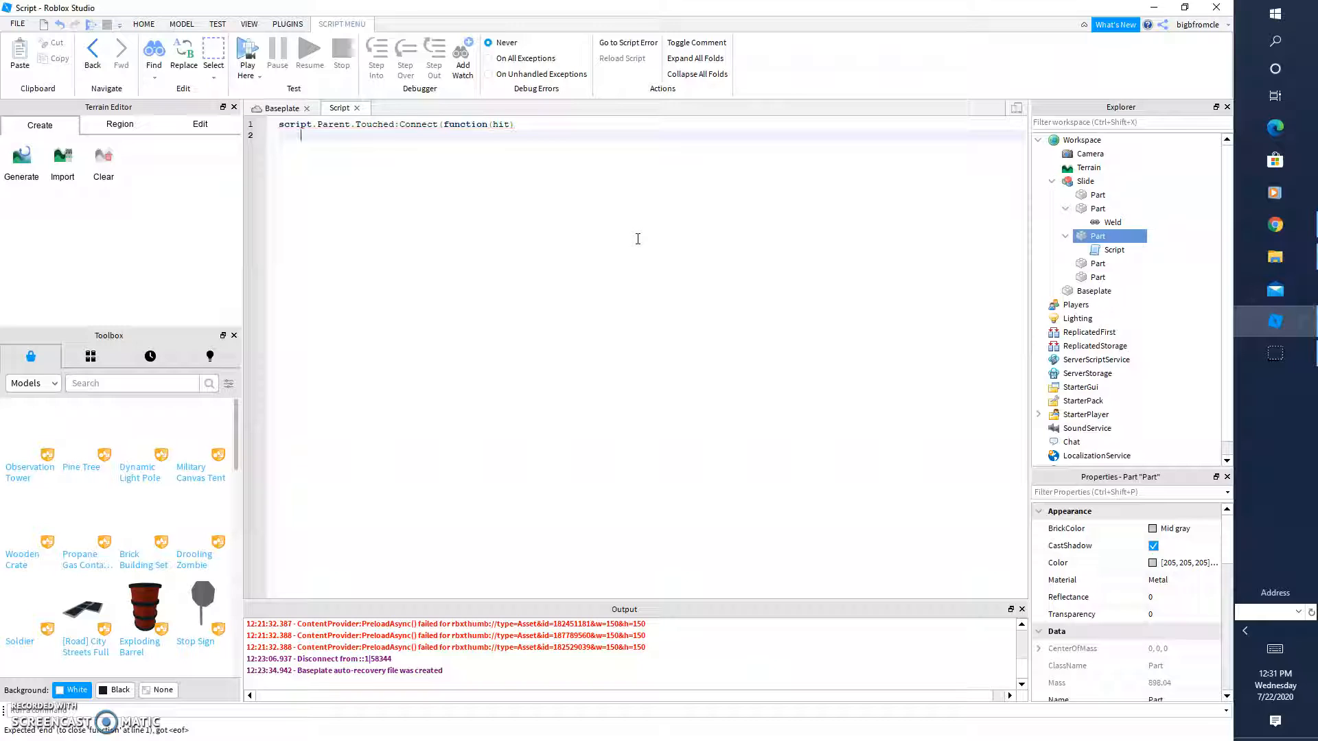
Begin line 2 with if game.Players:GetPlayerFromCharacter(, correcting a typo.
text(if game)
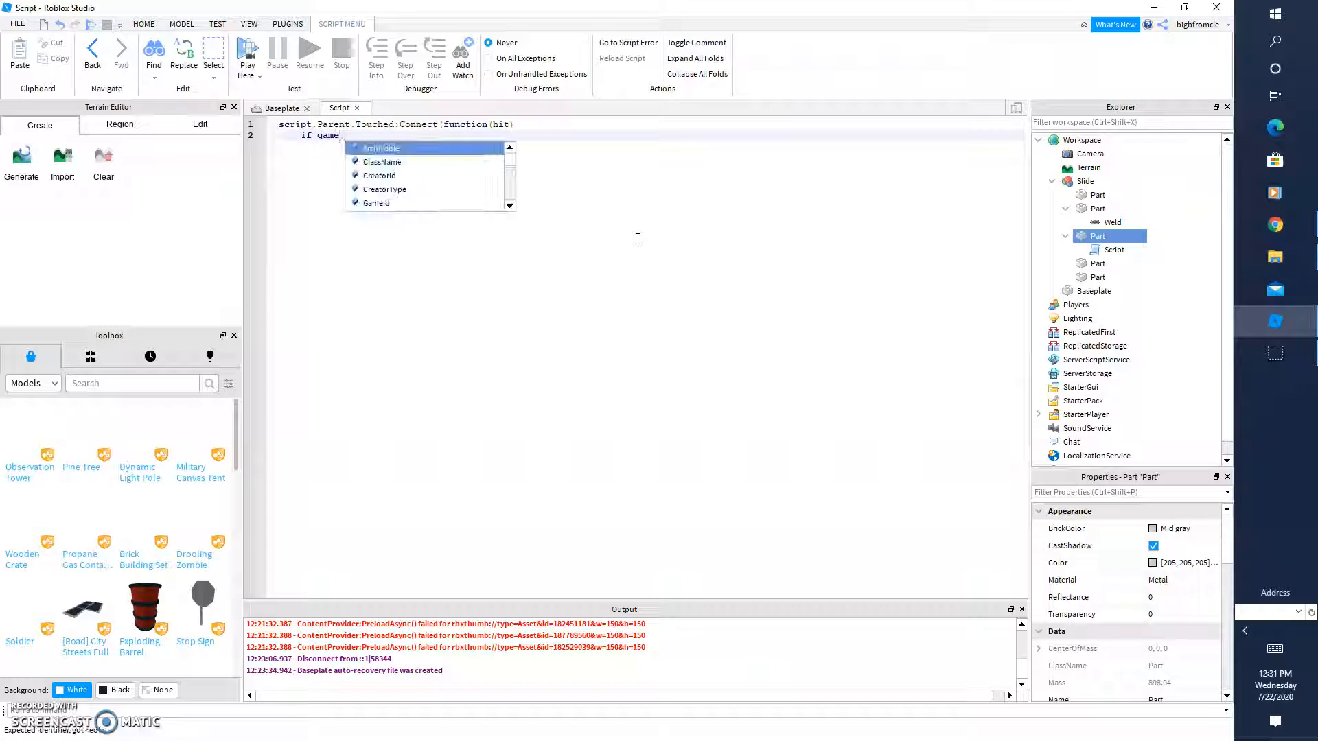
text(.Players)
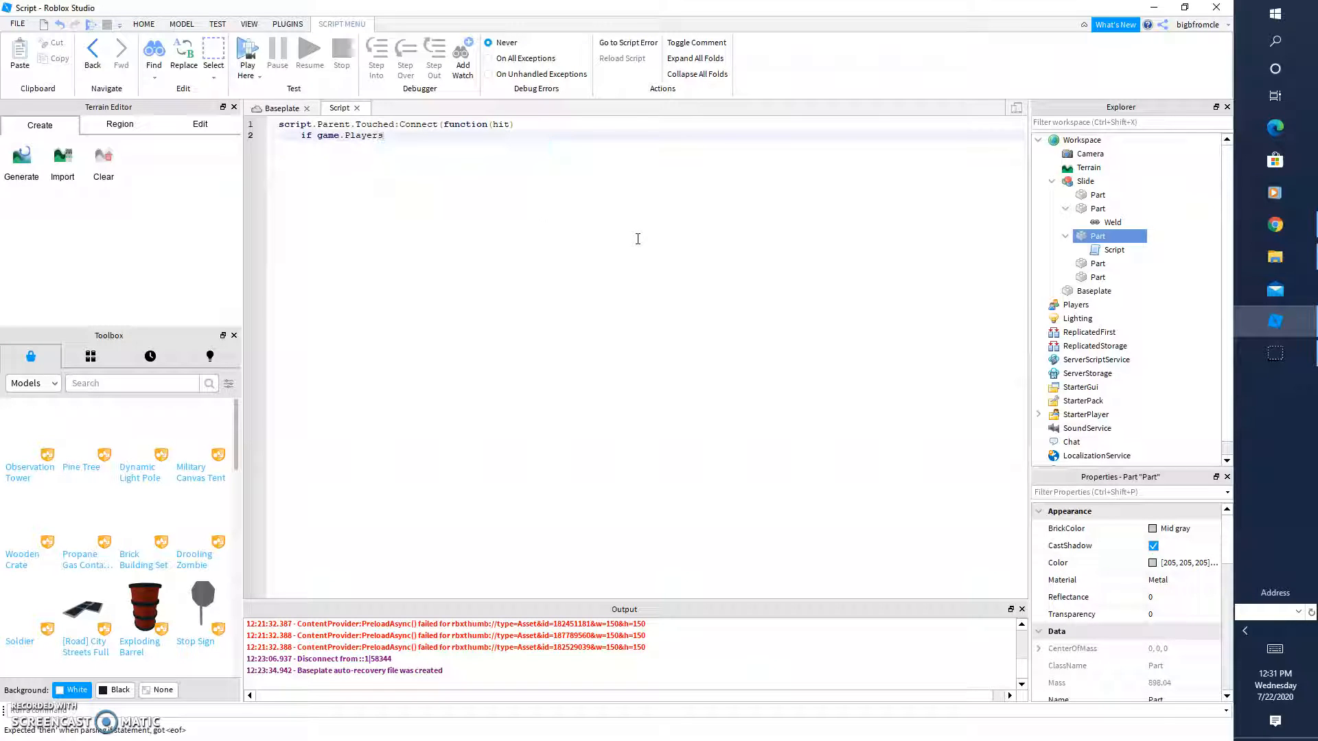
text(:GetPlayerFrom)
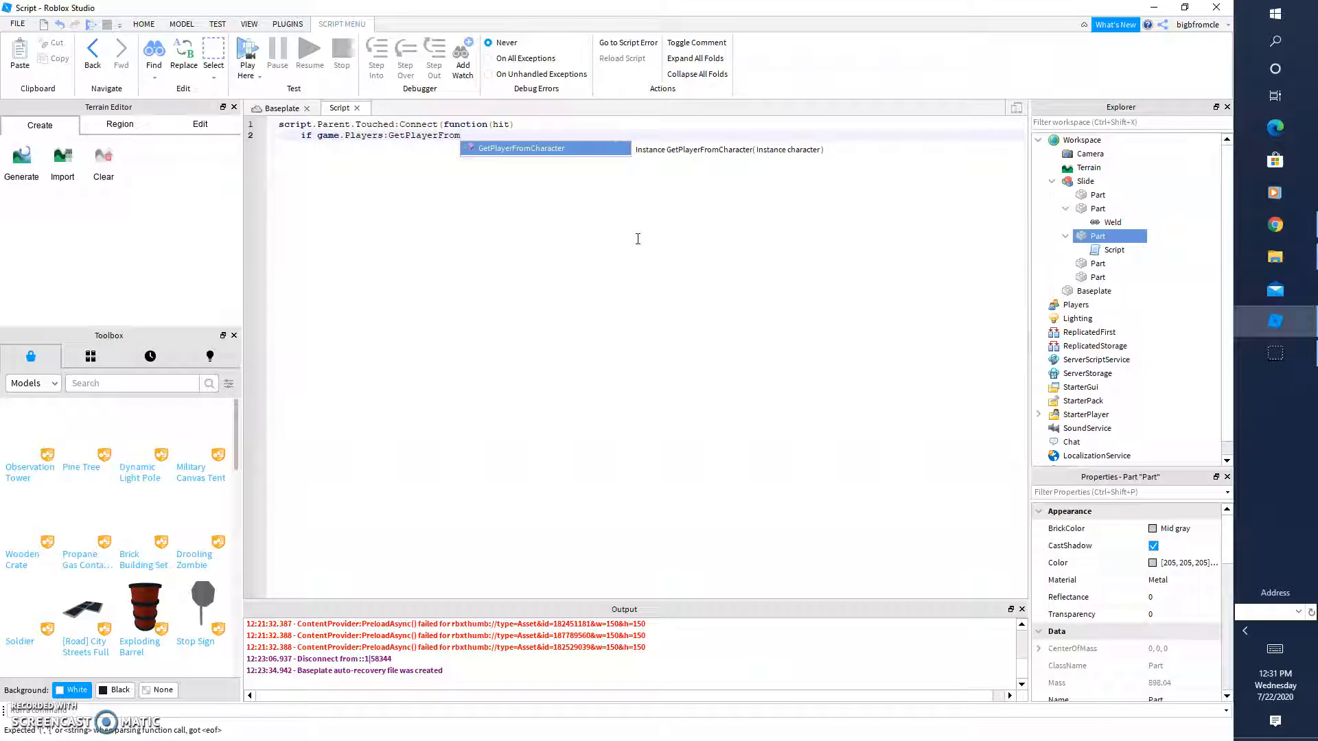
text(Charect)
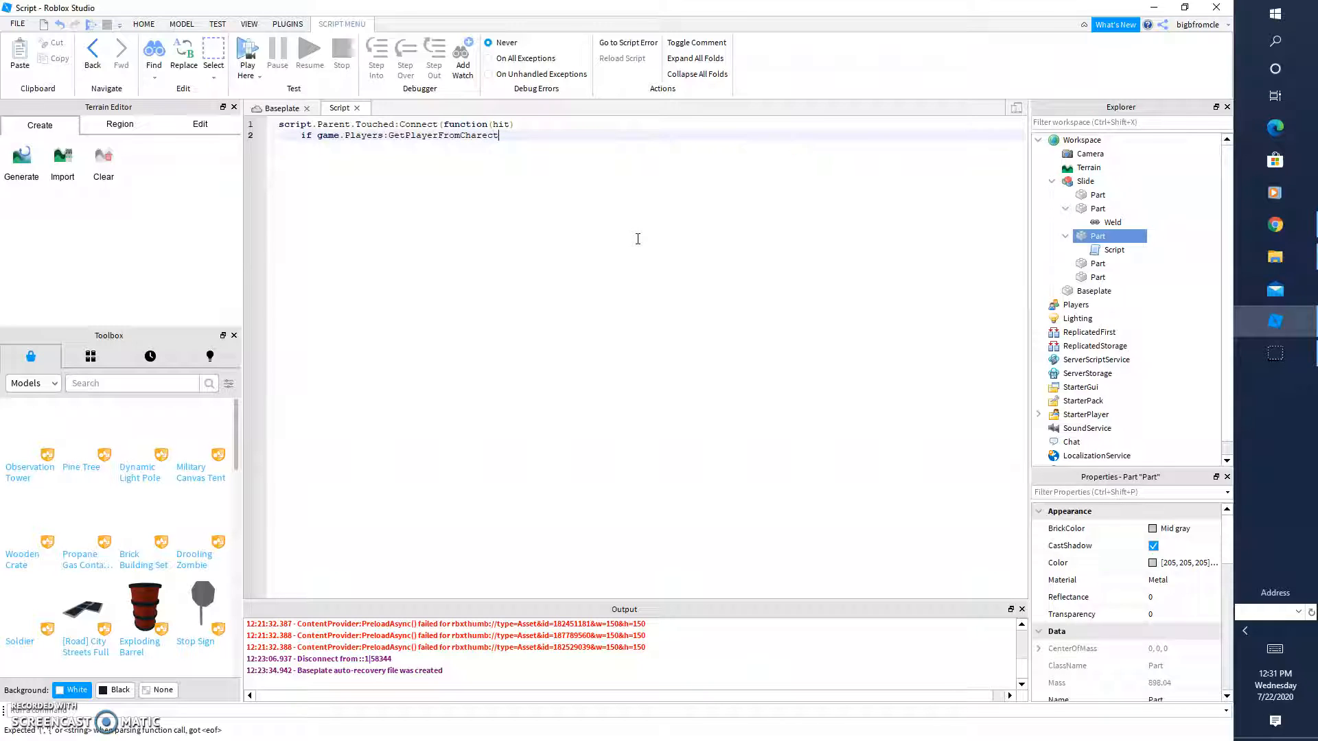
key(Backspace)
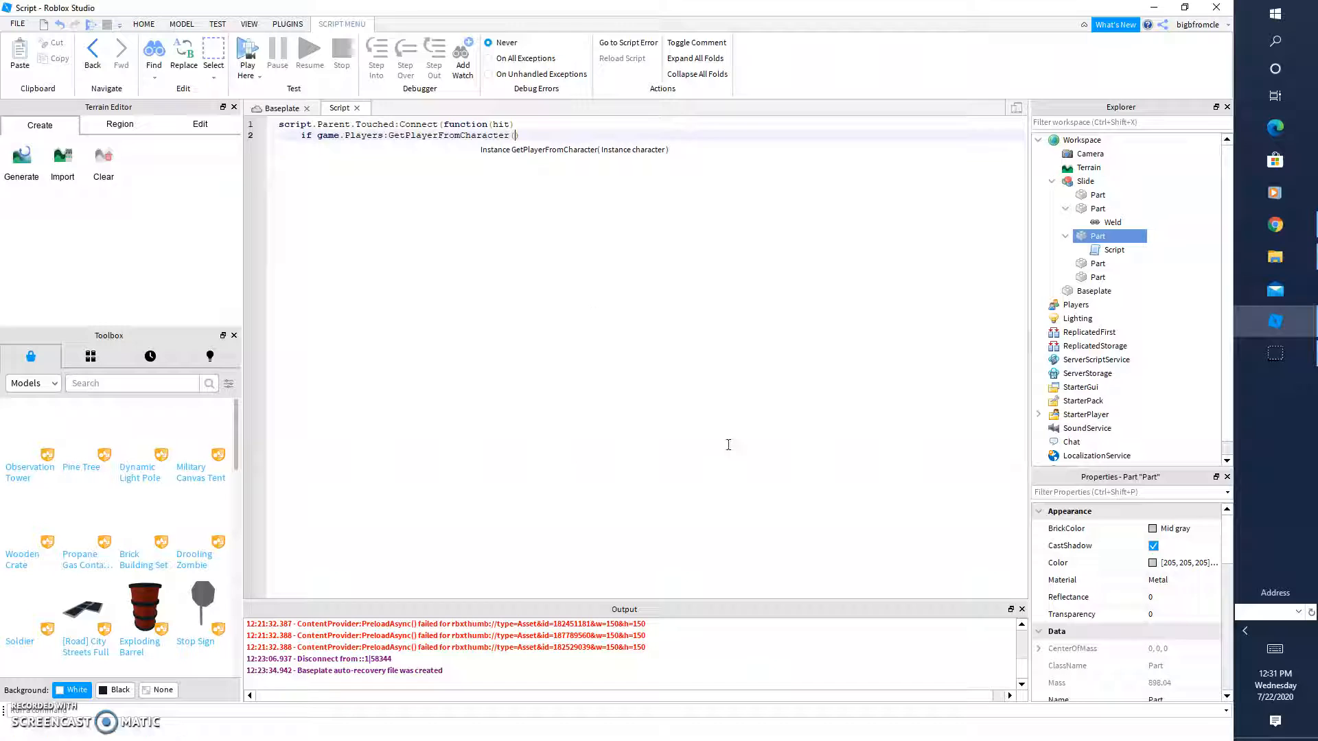
Finish the check with hit.Parent) then.
text(hit)
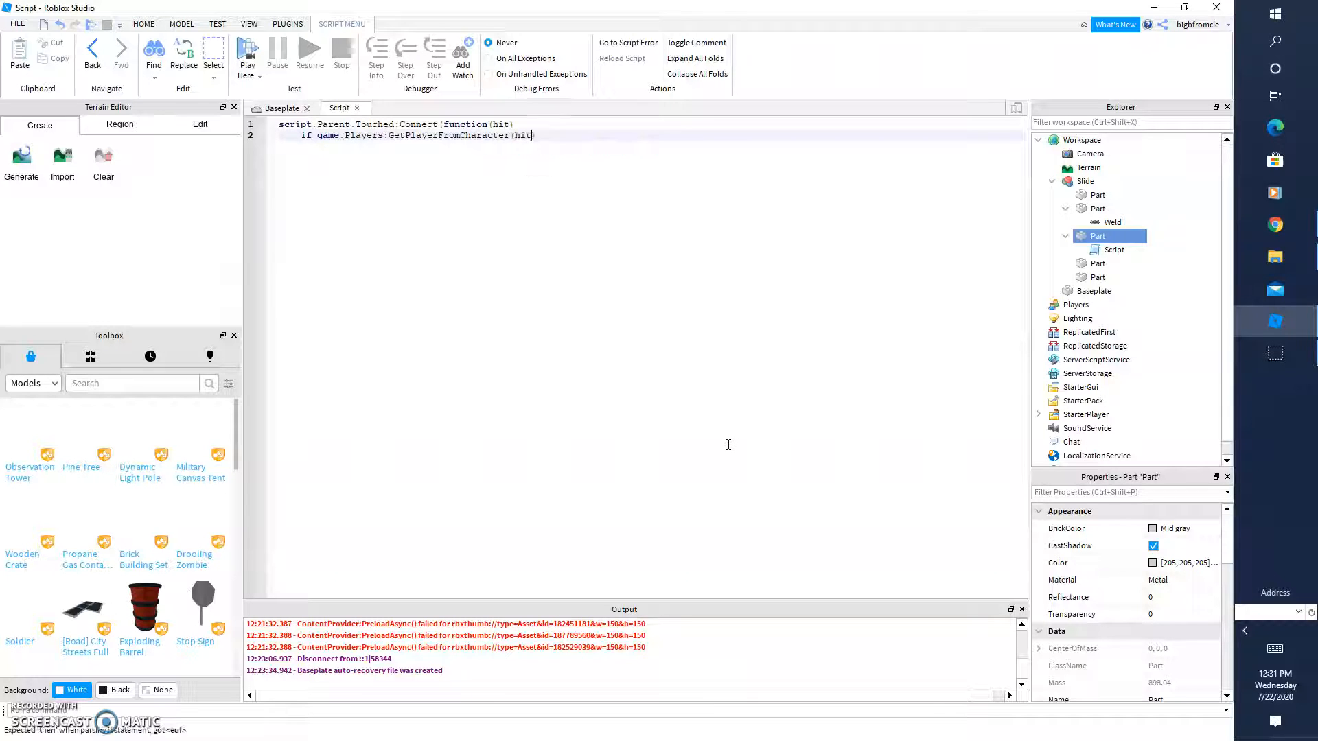
text(.Parent)
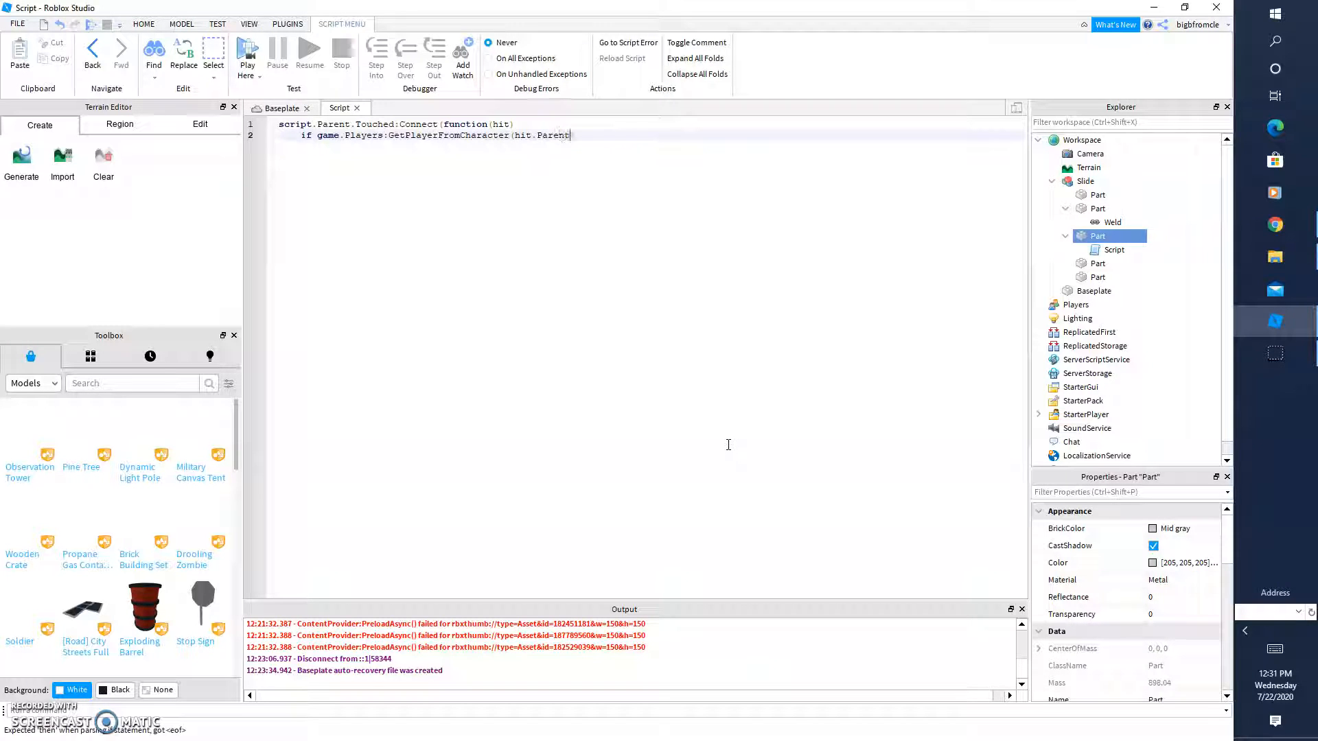
text())
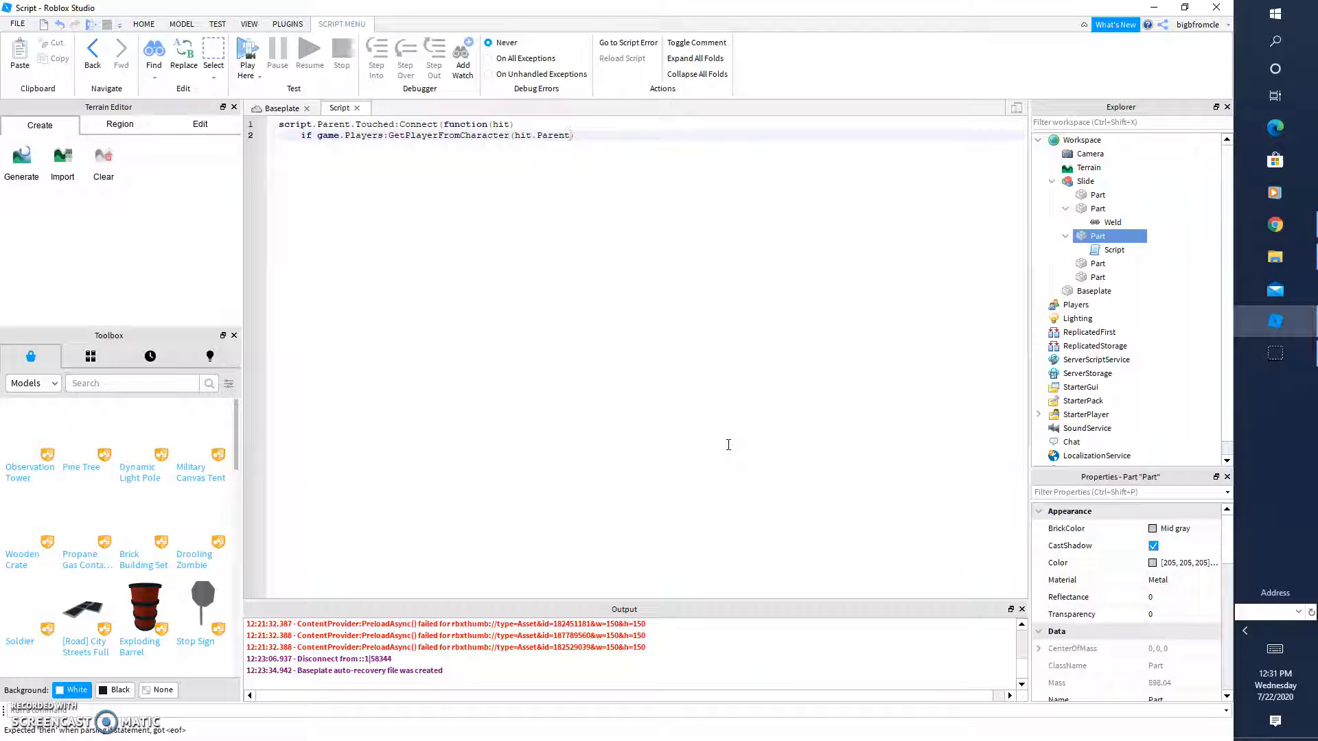
text(then)
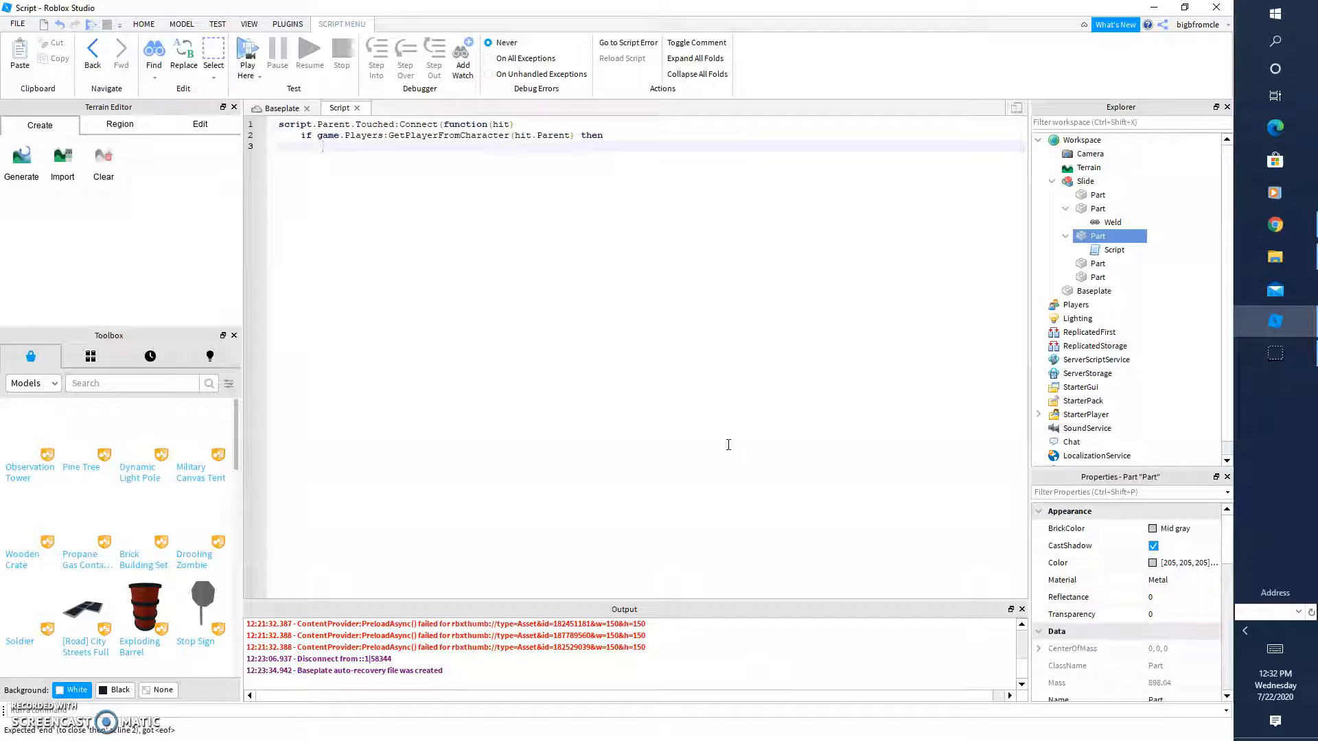
Add hit.Parent.Humanoid.Sit = true inside the if block.
text(hit)
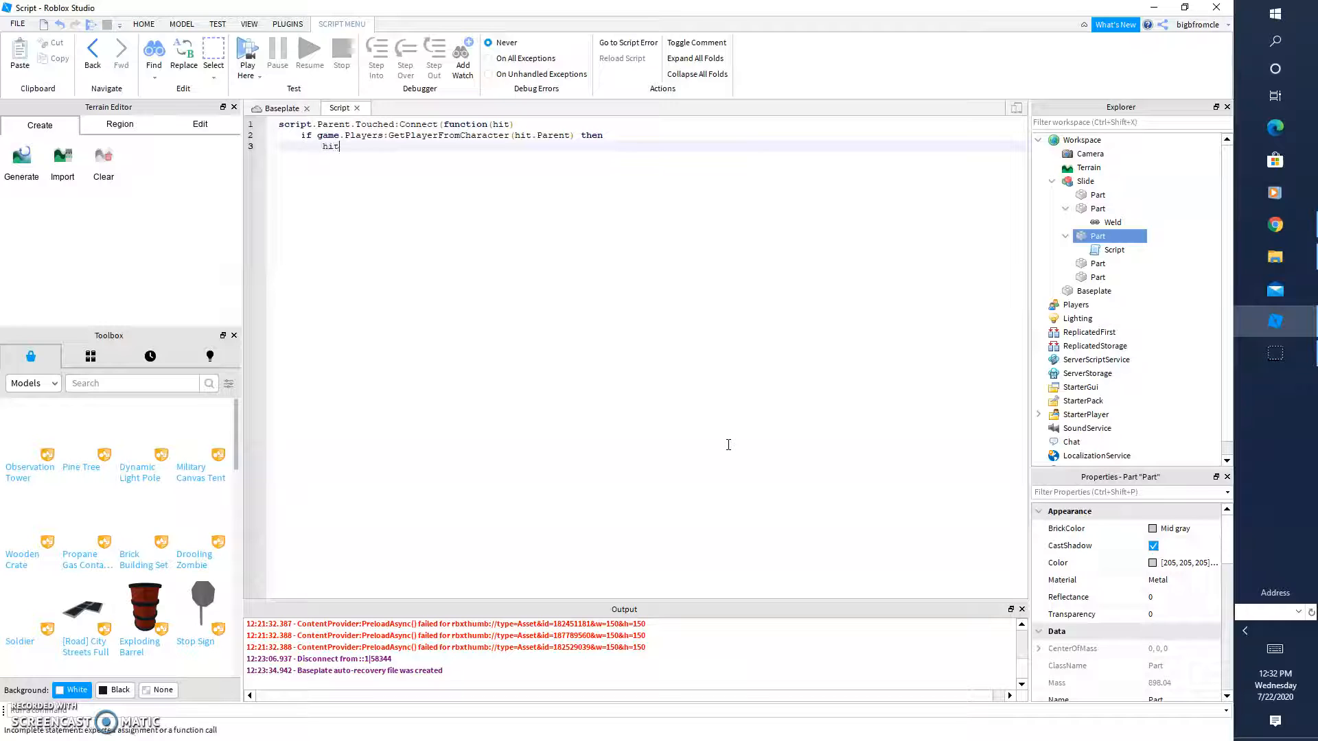
text(.Parent.)
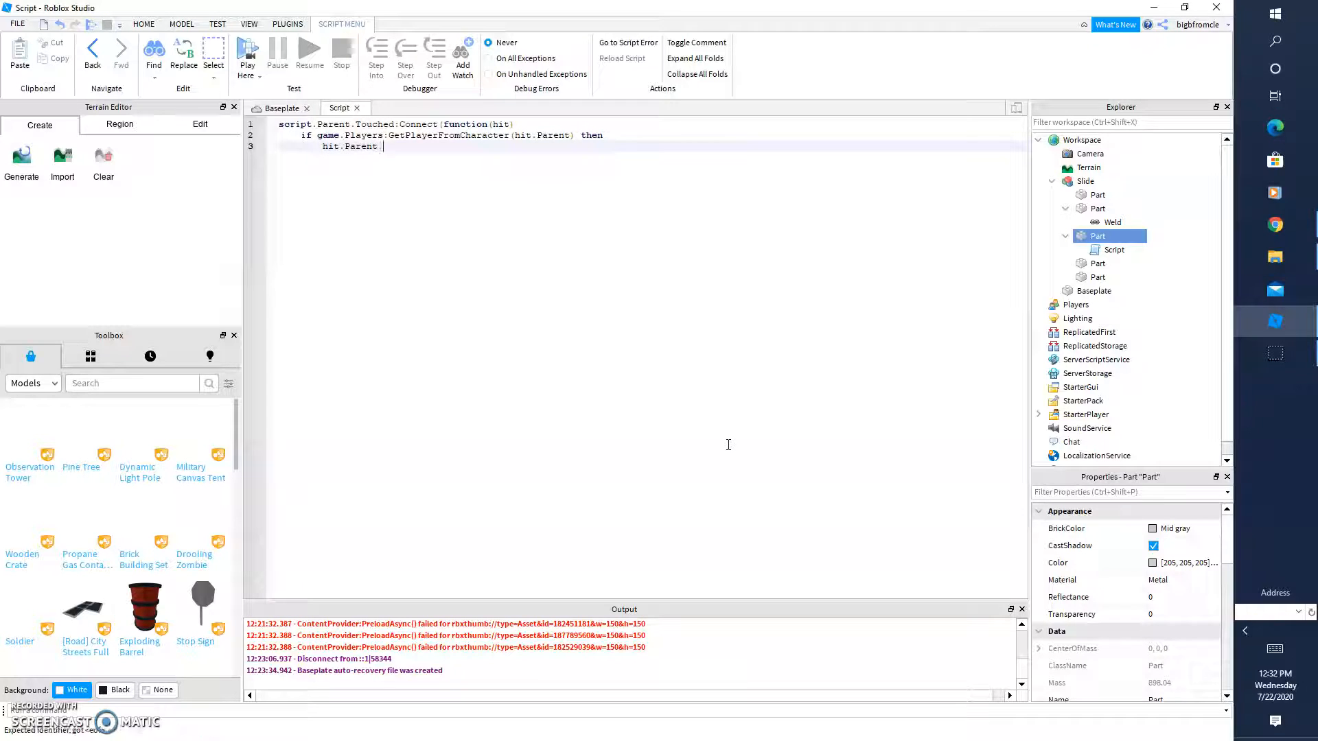
text(Humanoid)
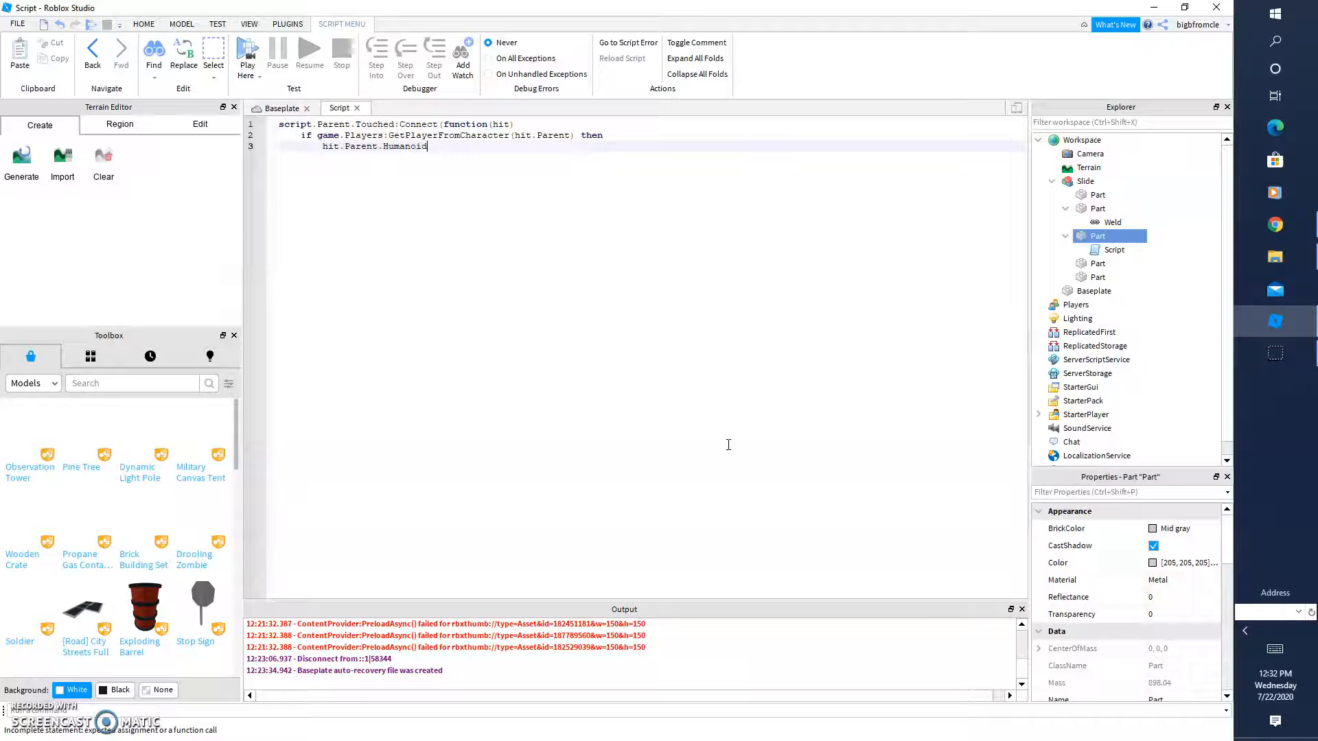
text(Sit =)
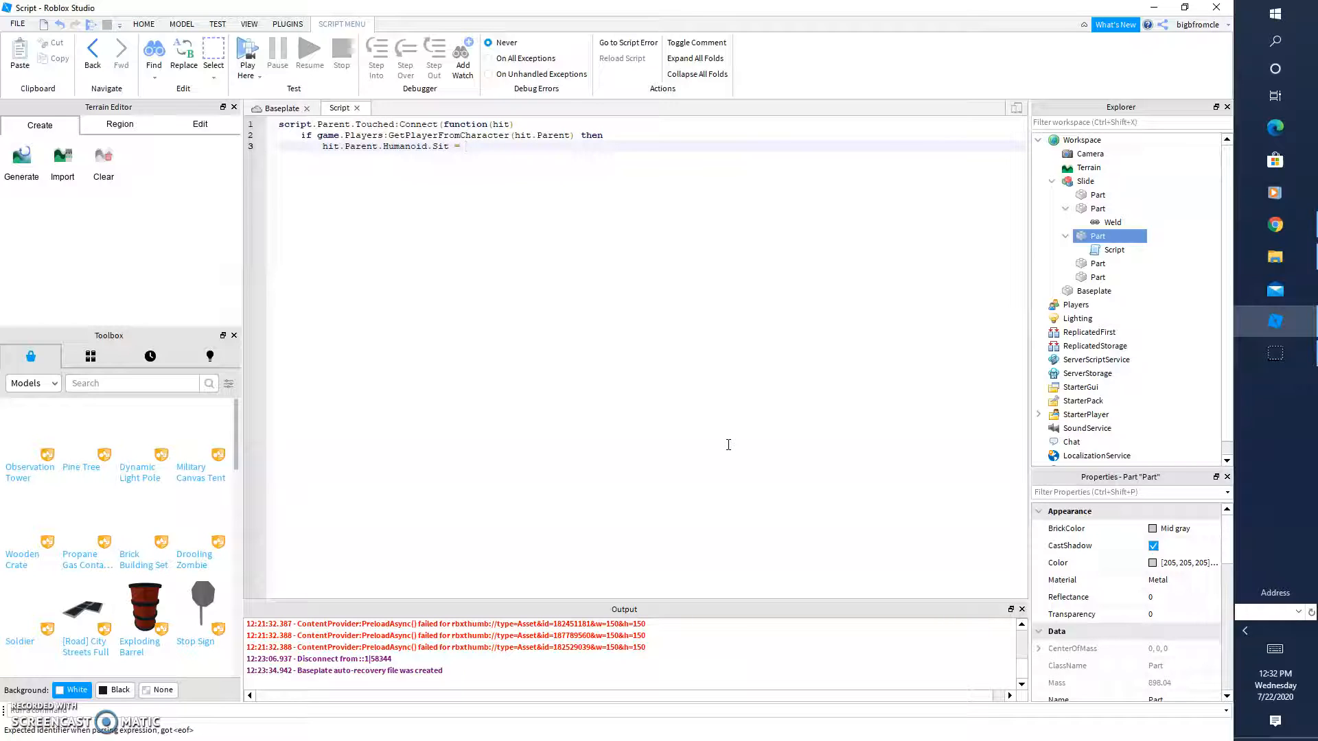
text(true)
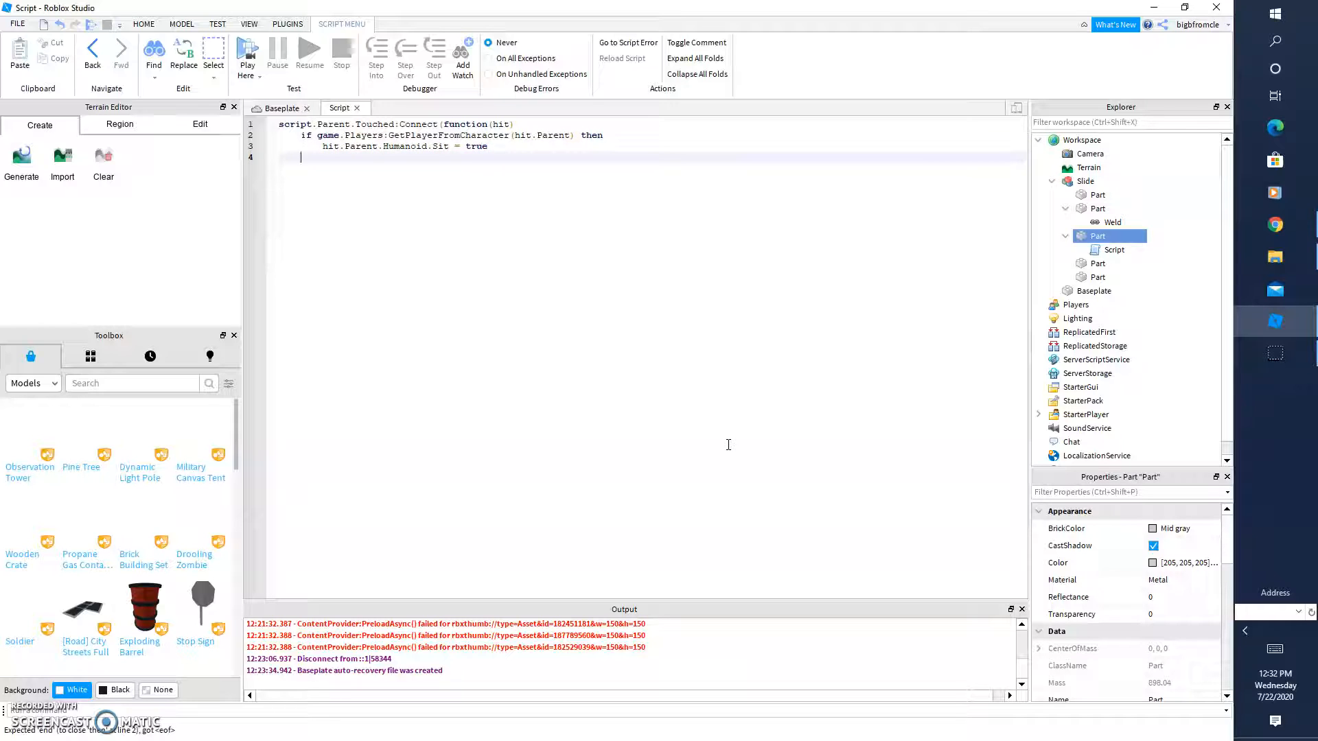
Close the if block and the function with end and end).
text(end)
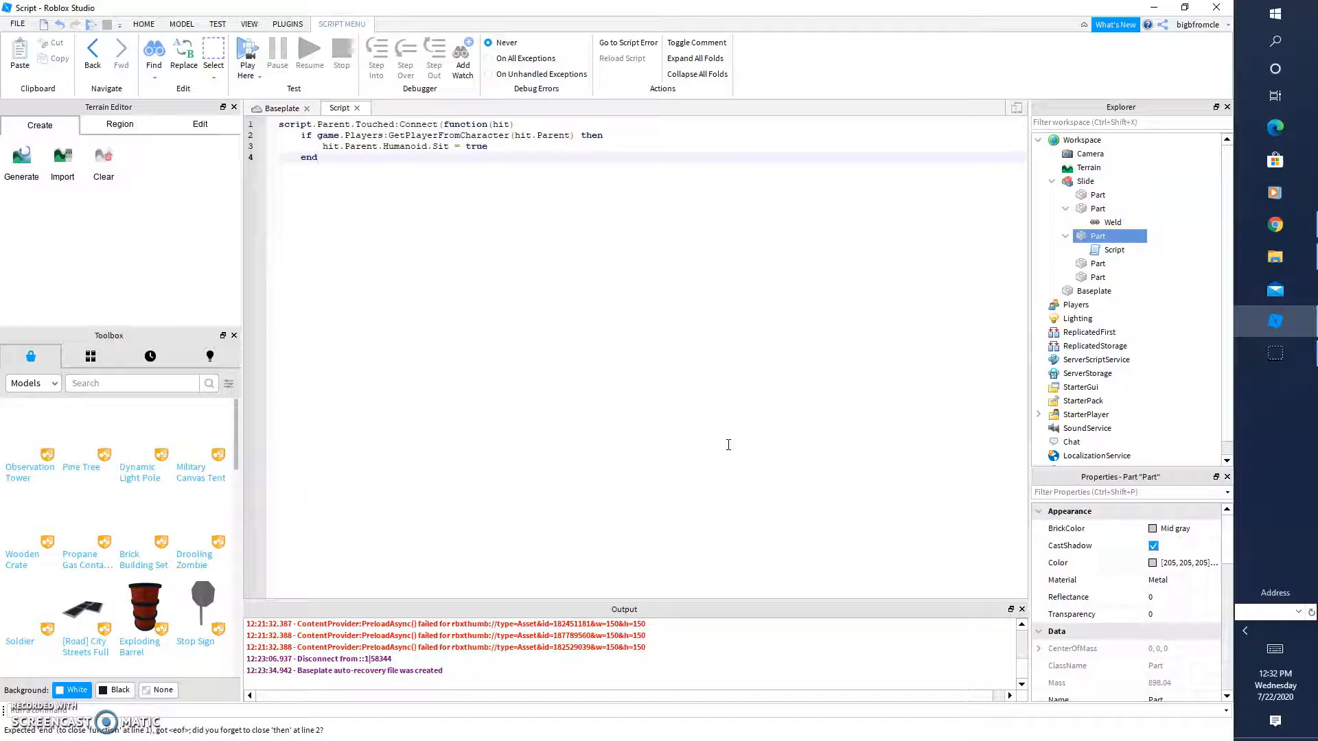
text(end)
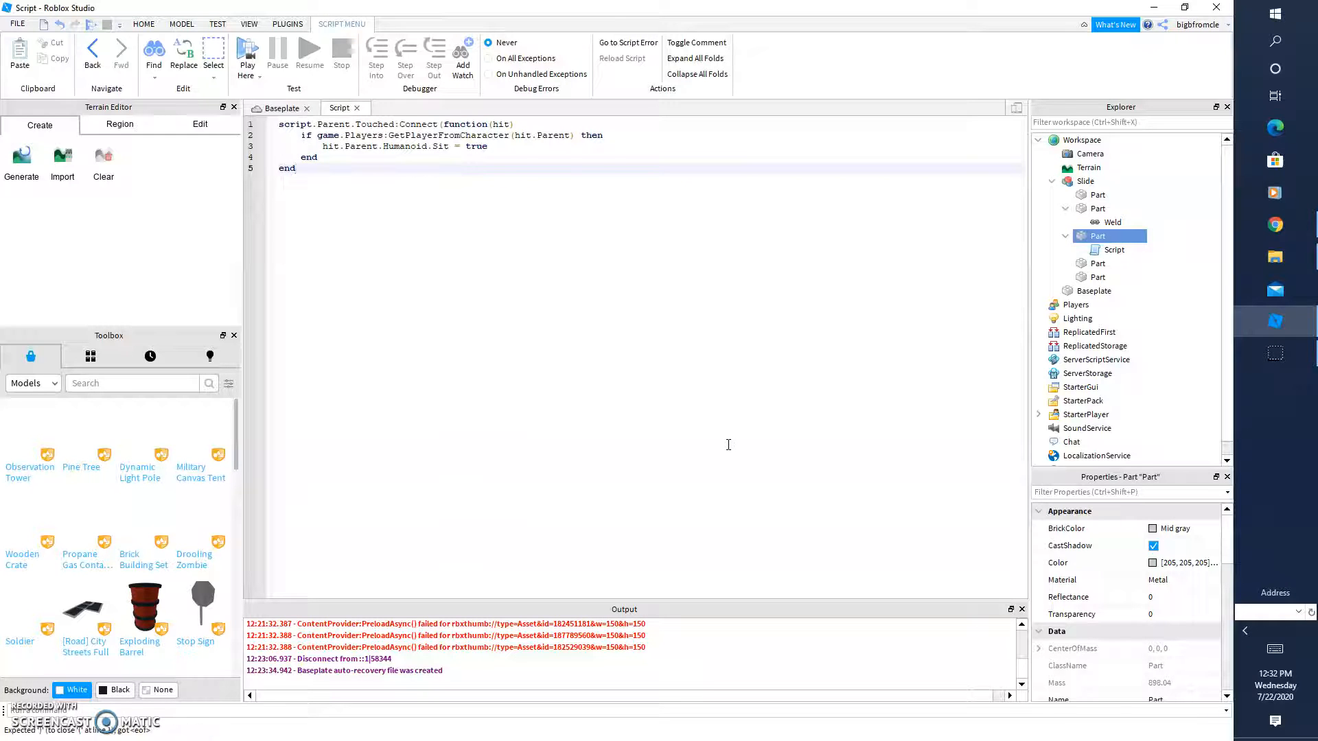
text())
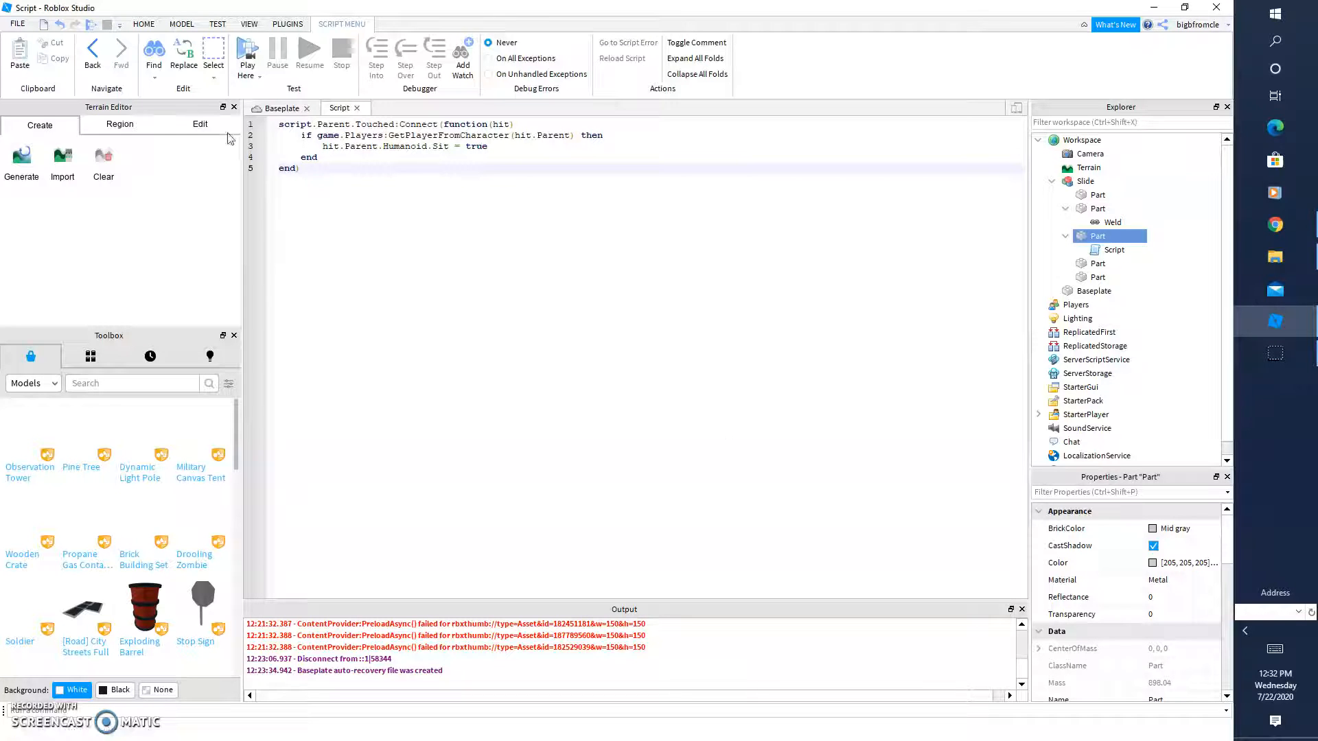
Return to the Baseplate place view and start a Play test session.
click(280, 107)
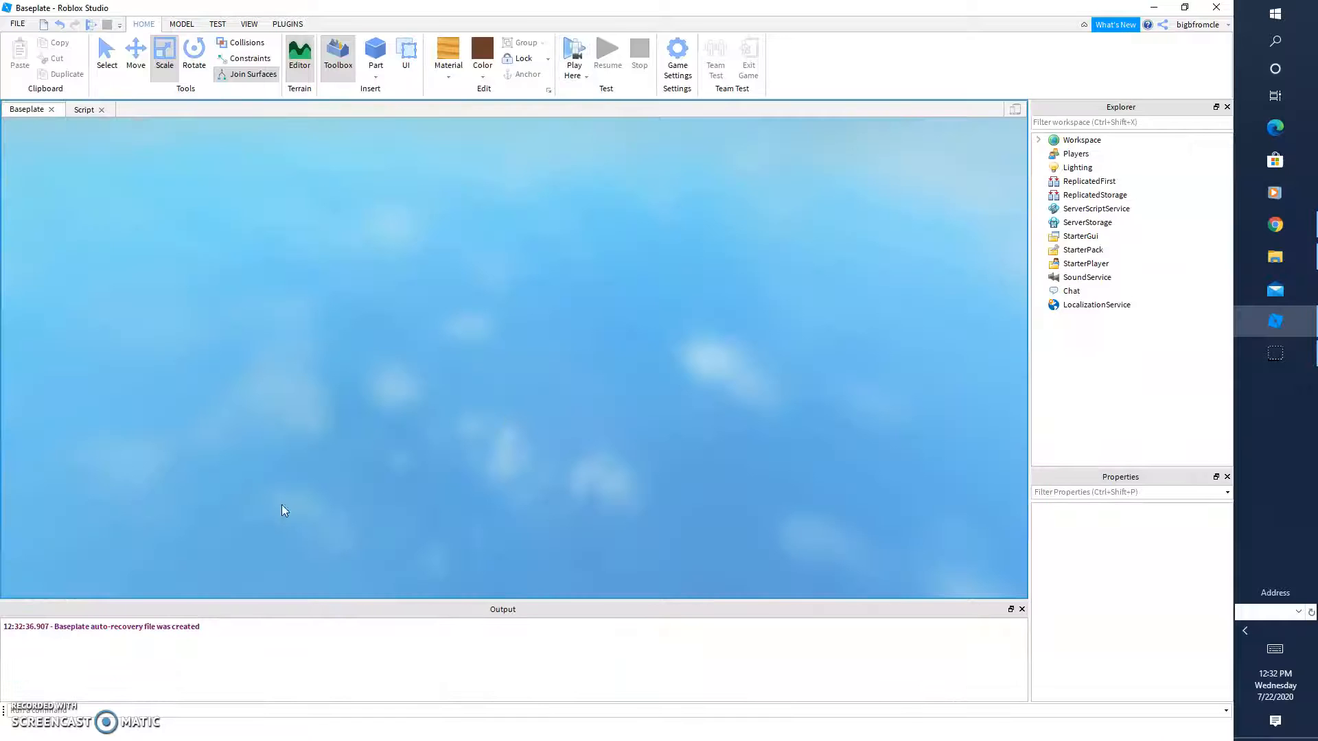
click(574, 52)
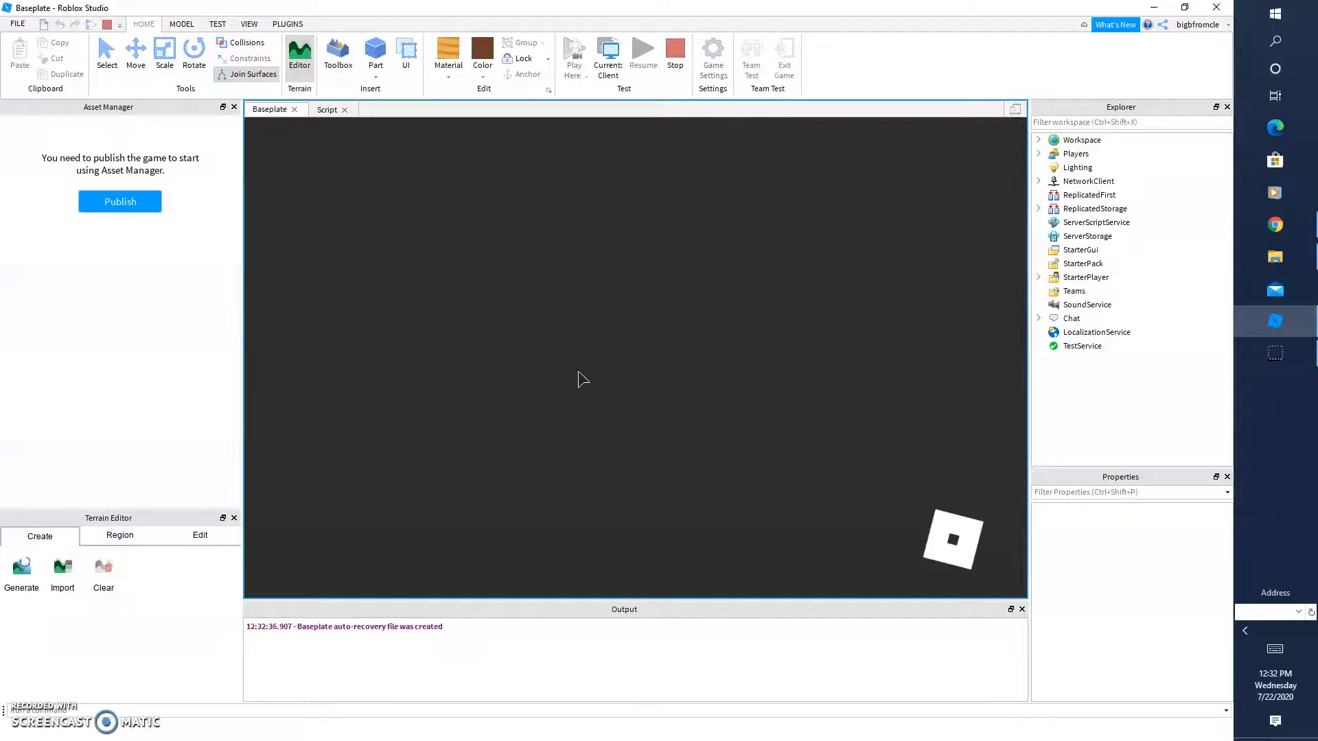
mouse_move(680, 417)
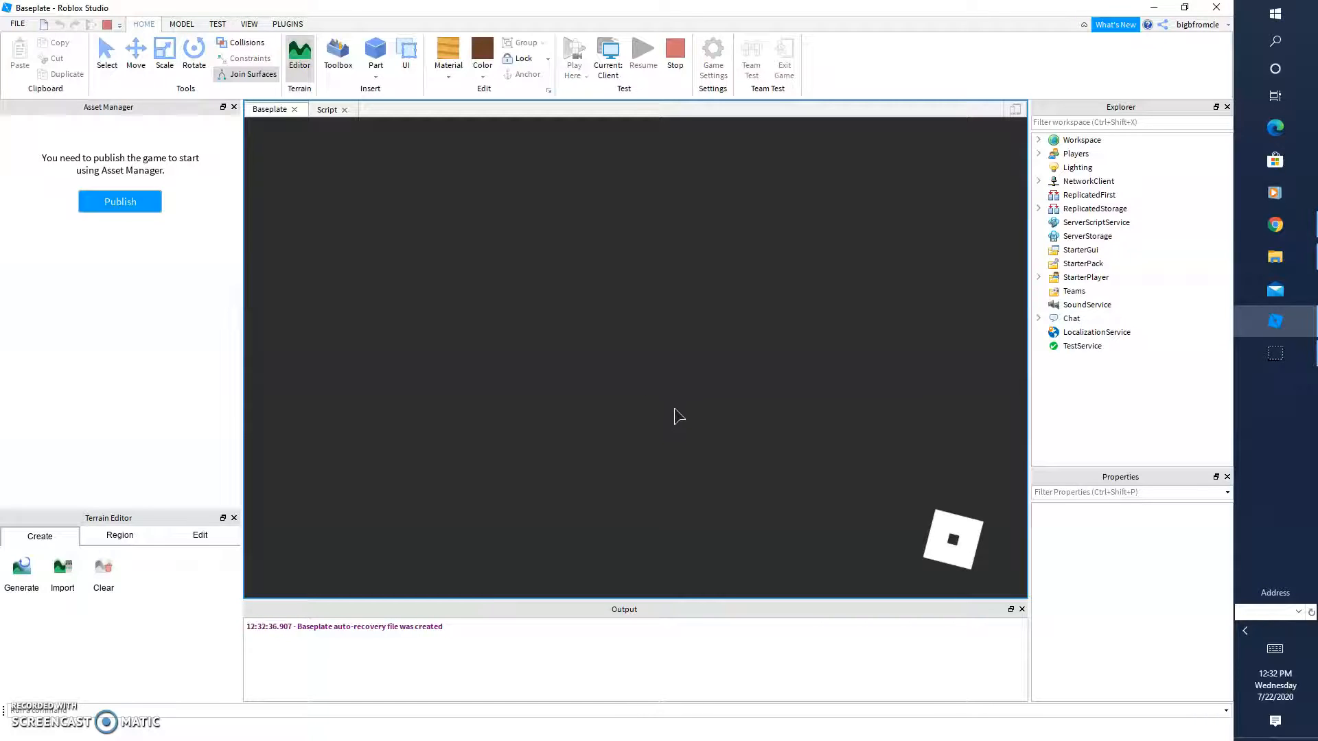
mouse_move(721, 425)
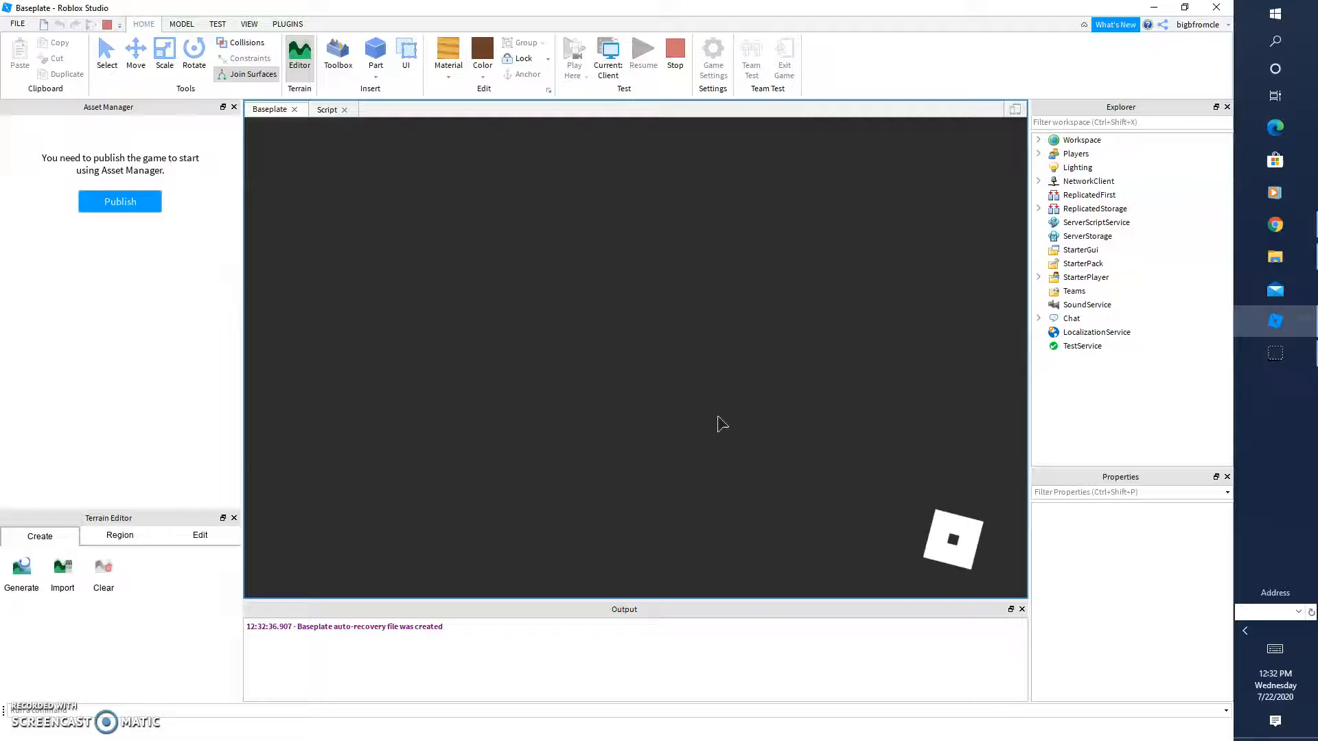
mouse_move(597, 504)
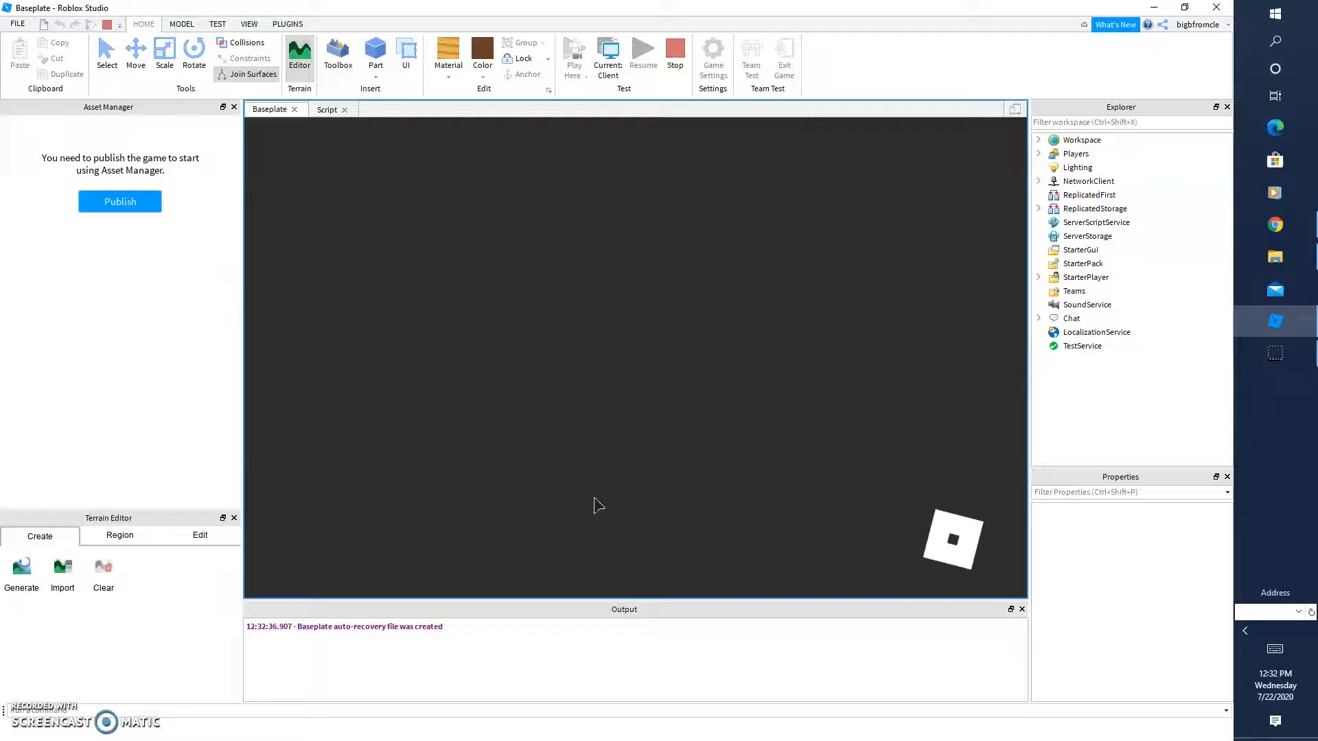